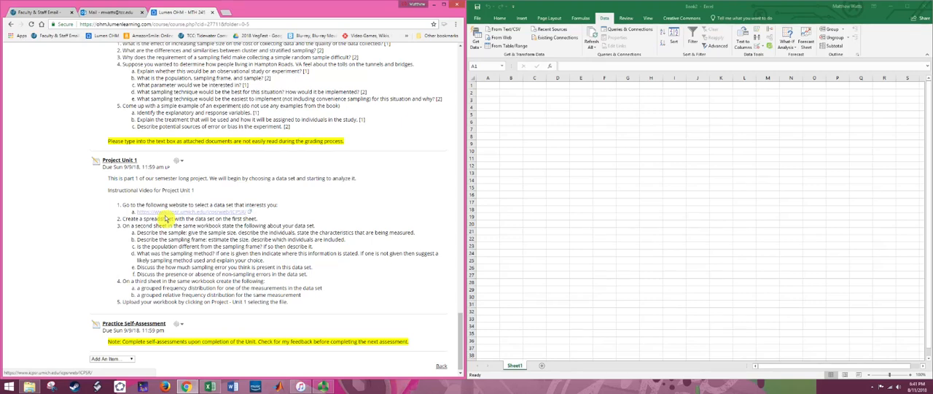
Follow the Project Unit 1 data set link to the ICPSR Find Data page
click(190, 212)
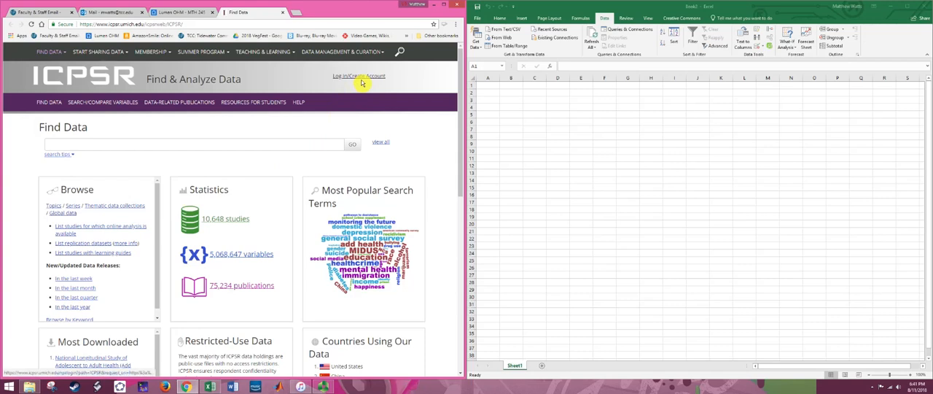
Go to the ICPSR sign-in page and view the new-account form
click(347, 75)
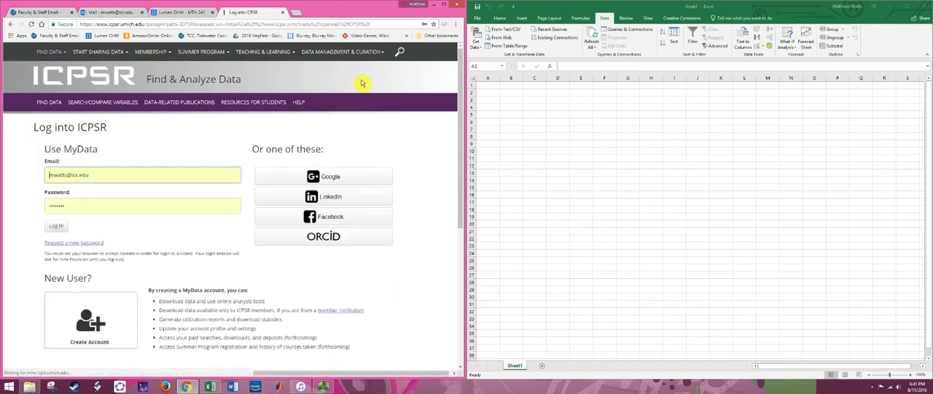
mouse_move(108, 219)
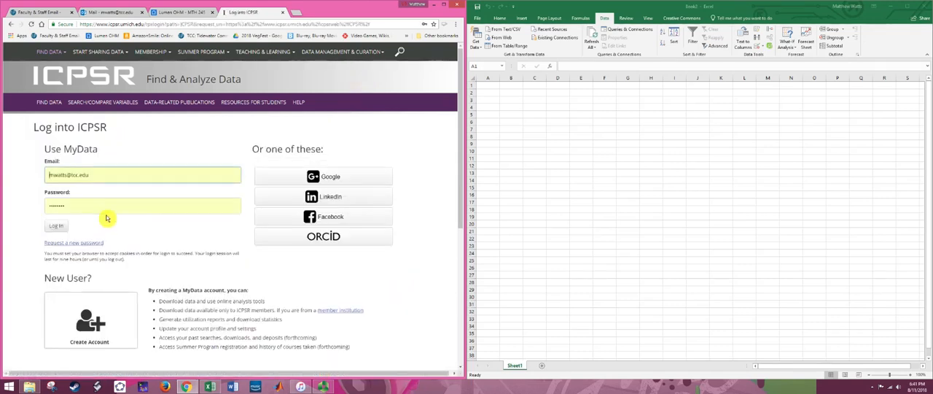
scroll(down, 3)
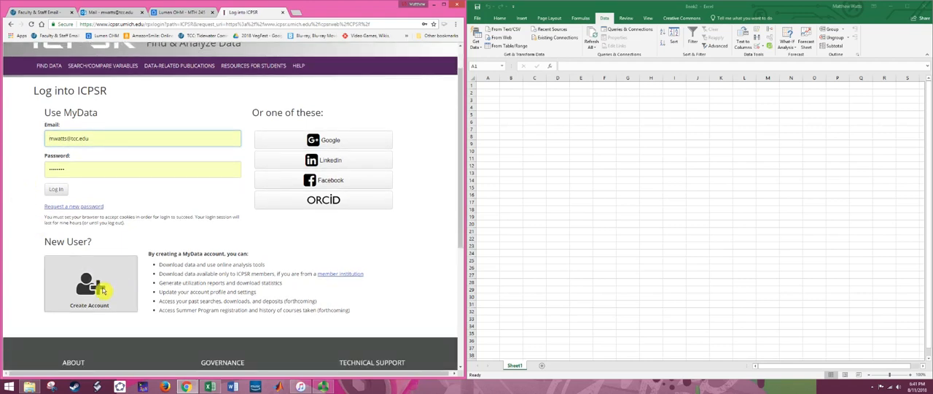
click(55, 190)
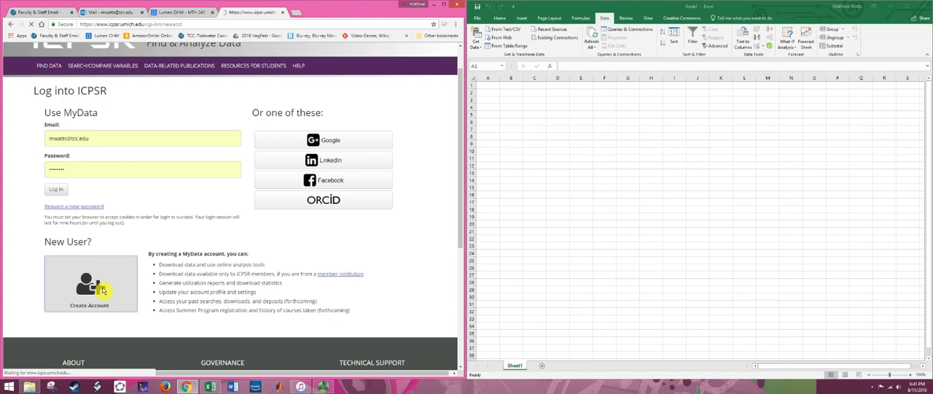
click(89, 285)
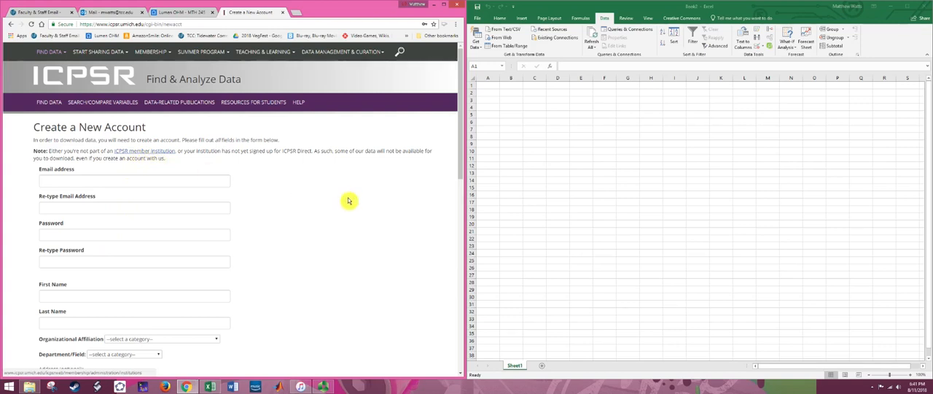
mouse_move(283, 201)
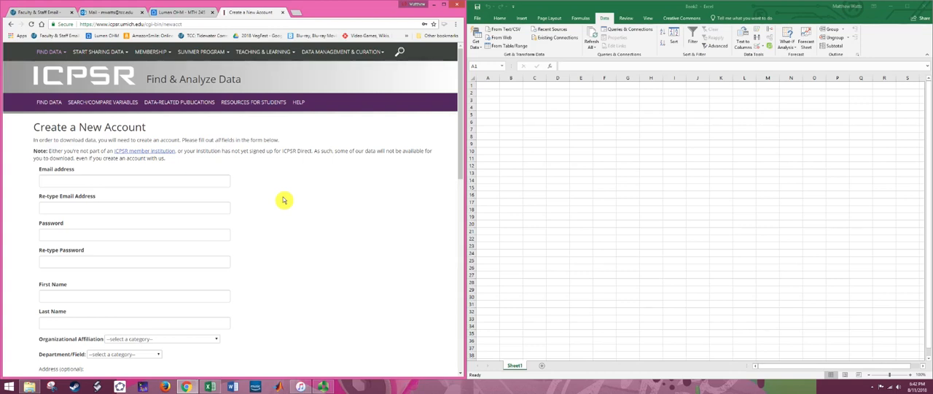
mouse_move(262, 334)
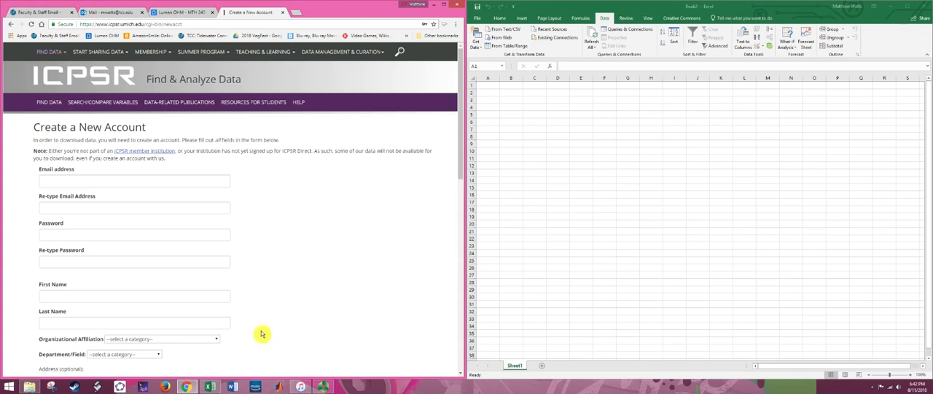
mouse_move(263, 333)
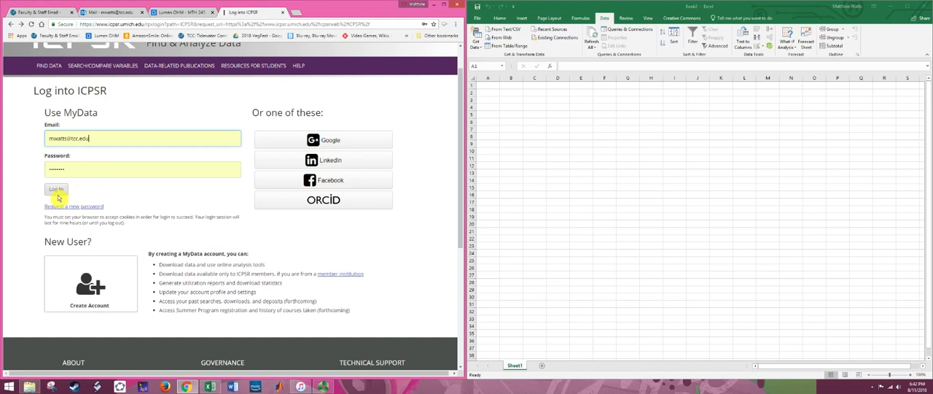
Sign in to ICPSR with the saved email and password
click(55, 189)
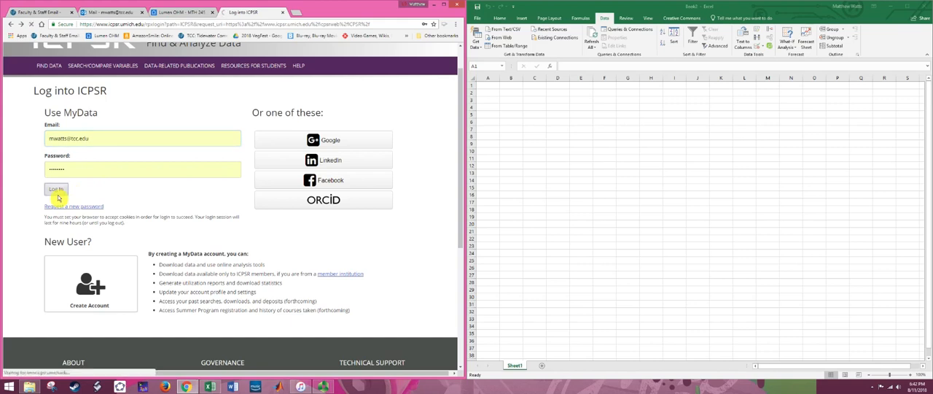
click(55, 189)
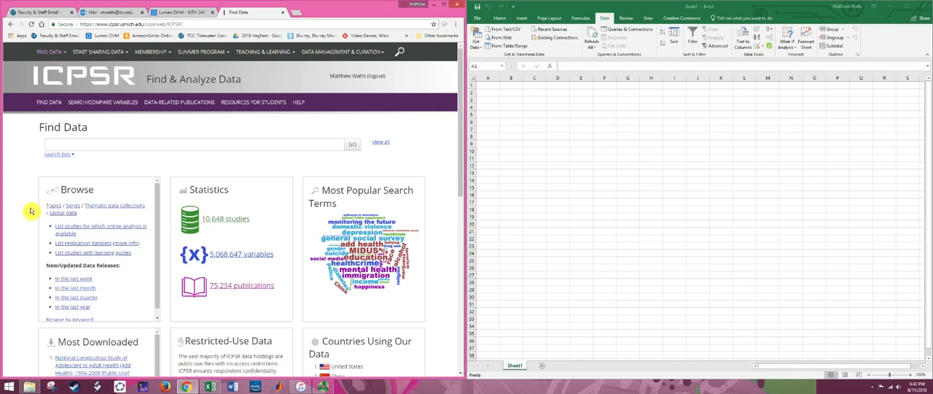
mouse_move(9, 229)
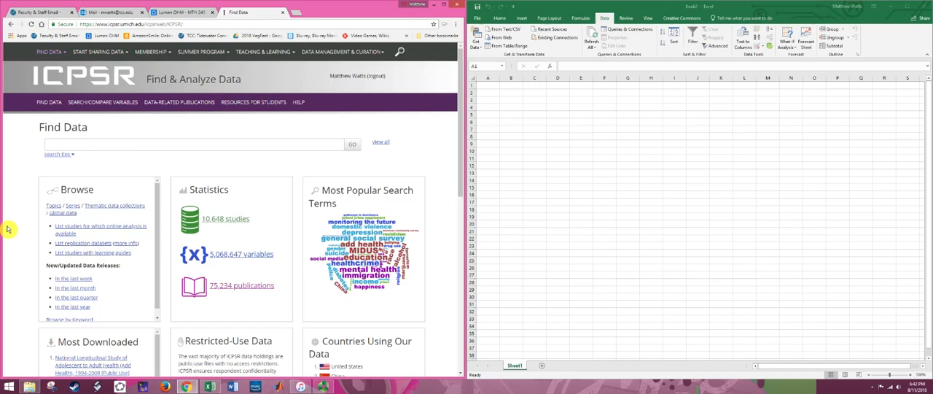
Scroll the signed-in Find Data page down to the Most Downloaded studies list
scroll(down, 3)
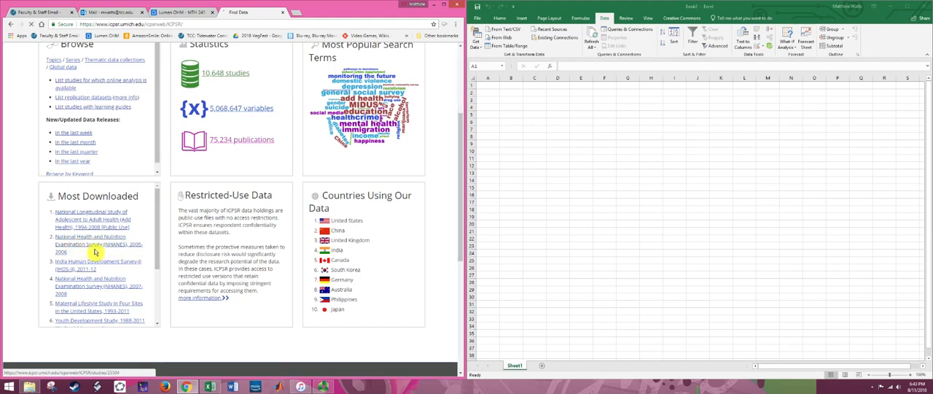
Open the NHANES 2005-2006 study page (ICPSR 25504) and read its summary
click(97, 244)
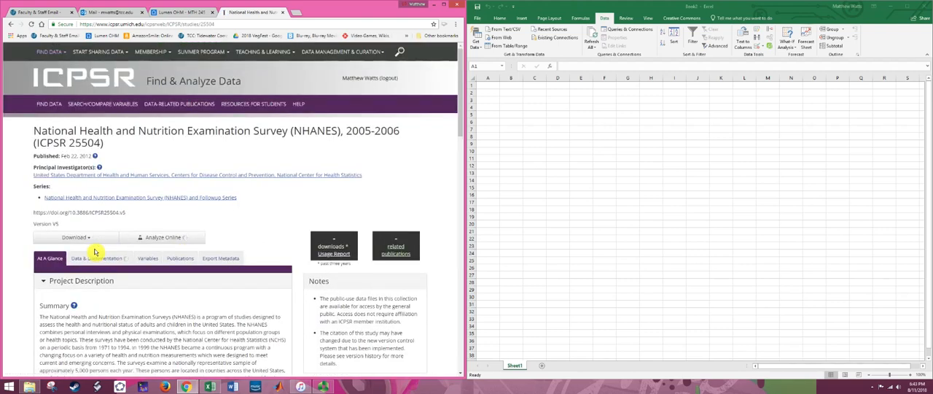
mouse_move(95, 236)
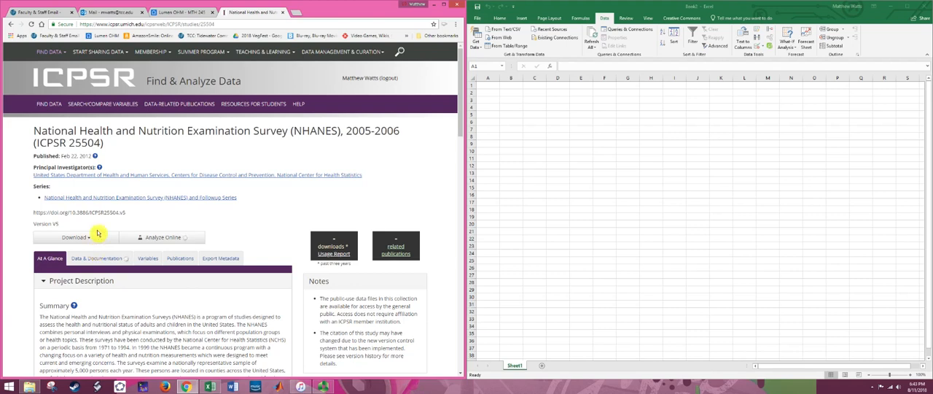
mouse_move(23, 222)
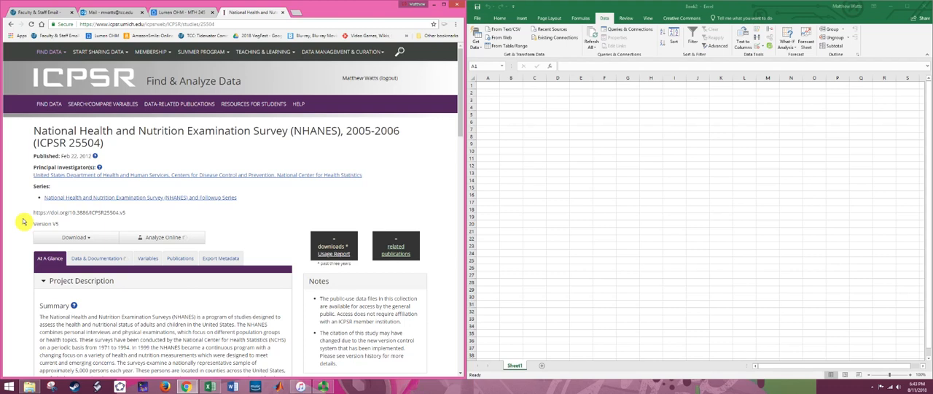
mouse_move(80, 167)
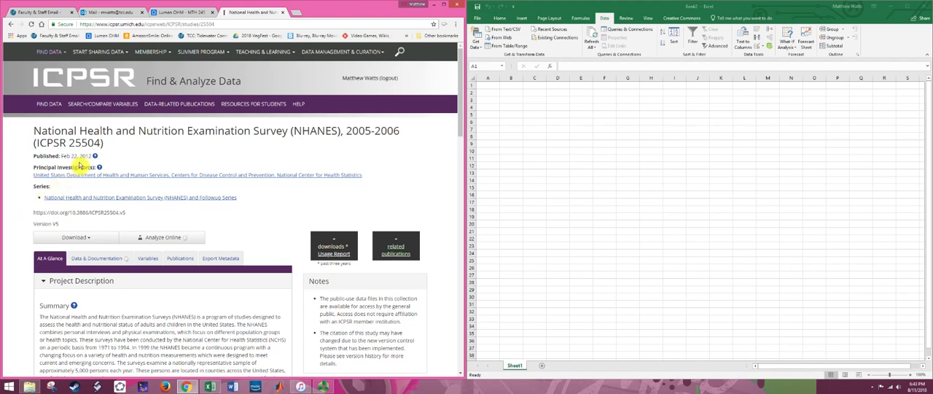
mouse_move(17, 236)
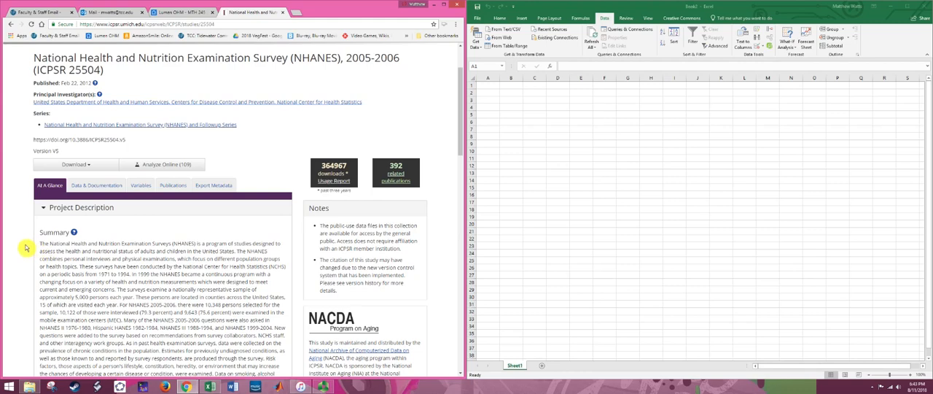
scroll(down, 3)
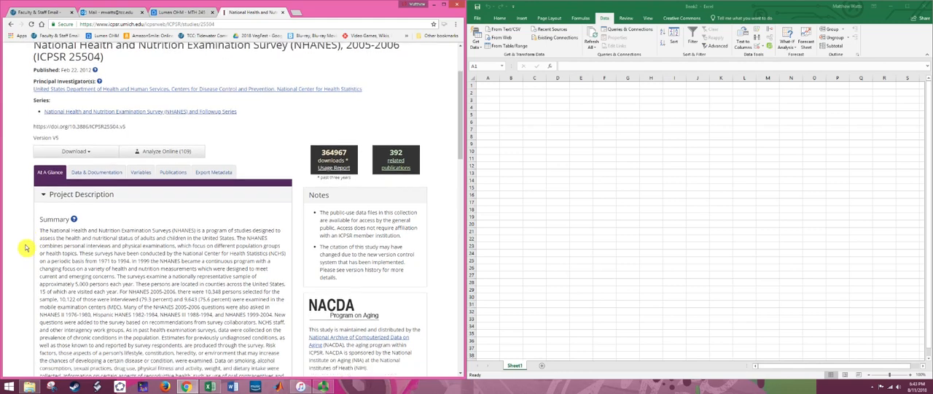
scroll(down, 3)
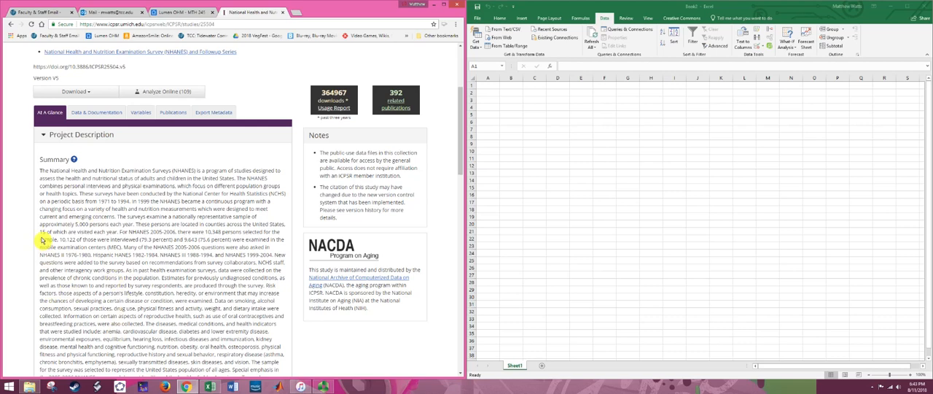
mouse_move(36, 213)
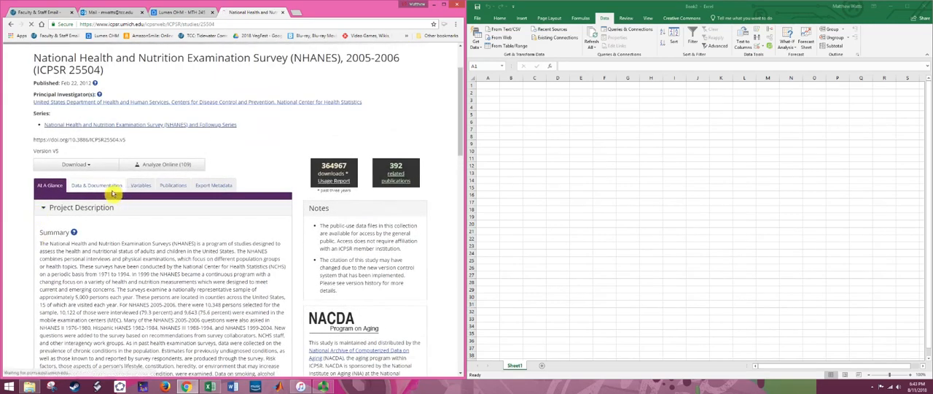
click(94, 184)
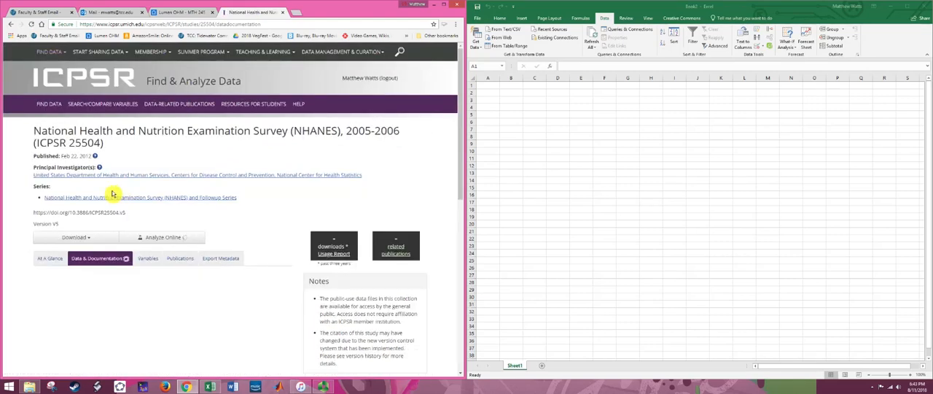
mouse_move(12, 202)
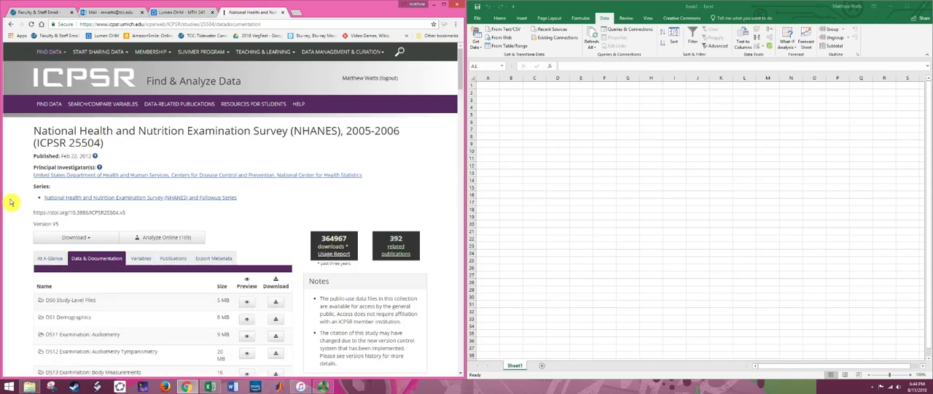
scroll(down, 3)
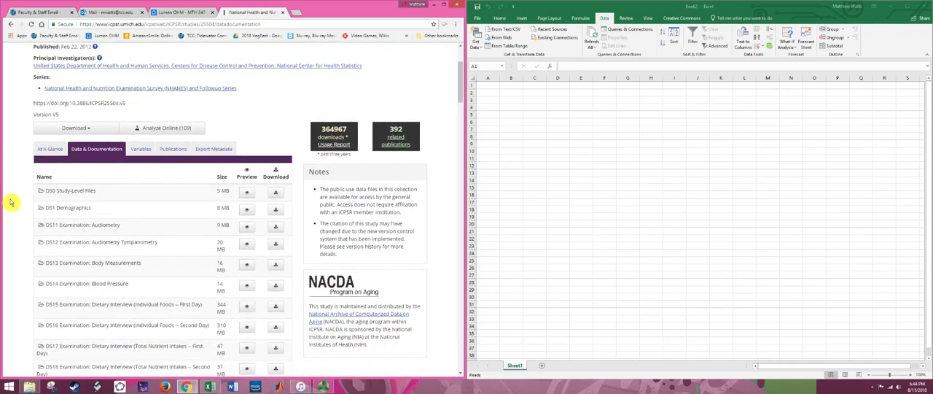
scroll(down, 3)
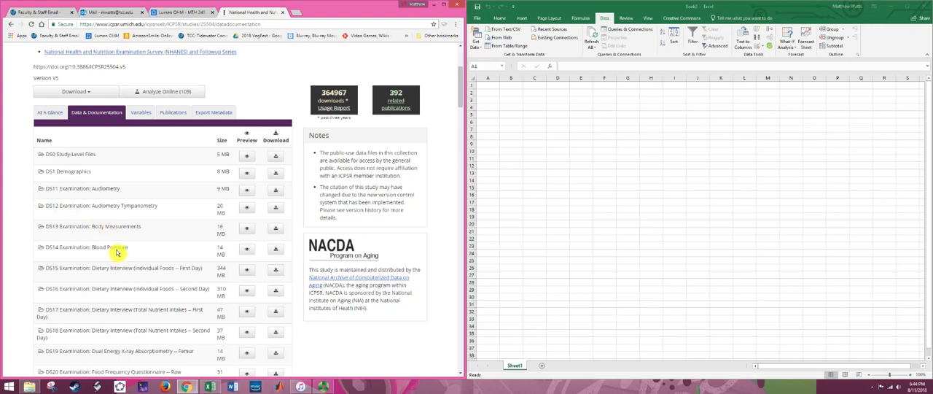
mouse_move(115, 262)
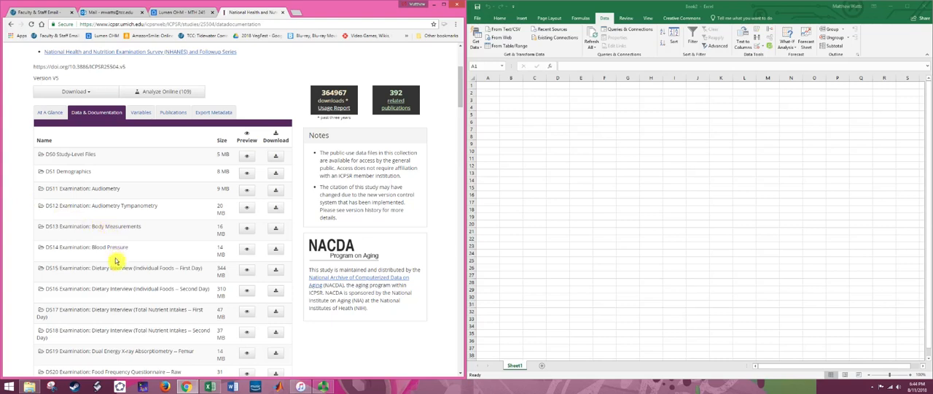
mouse_move(121, 284)
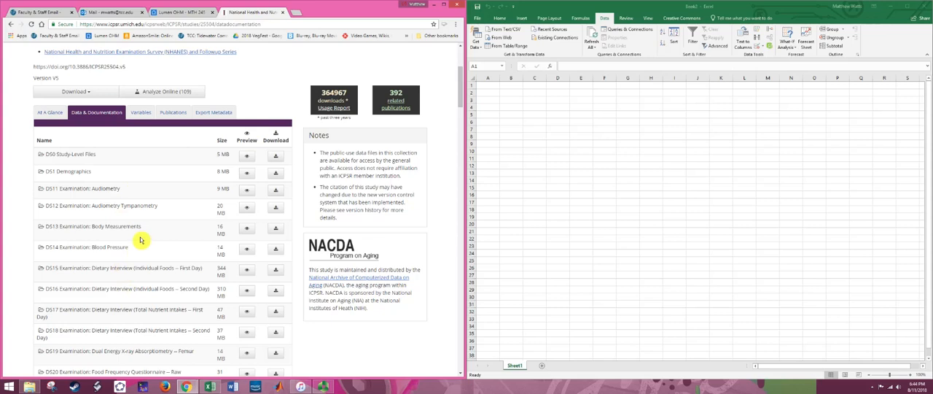
mouse_move(138, 239)
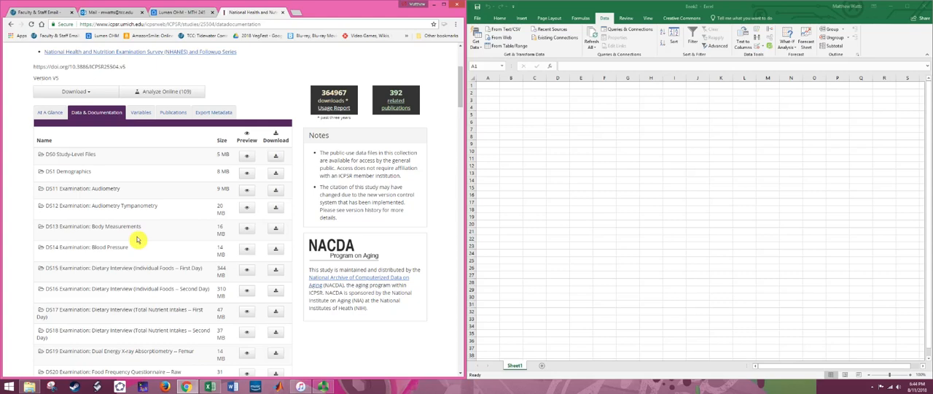
scroll(down, 3)
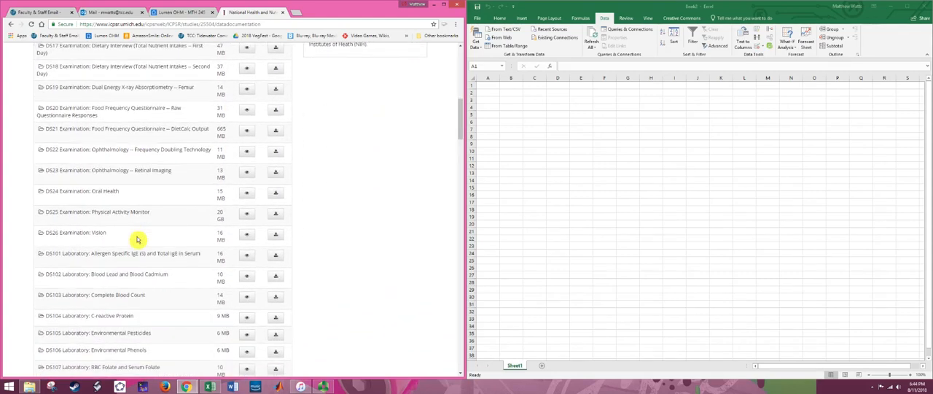
scroll(down, 3)
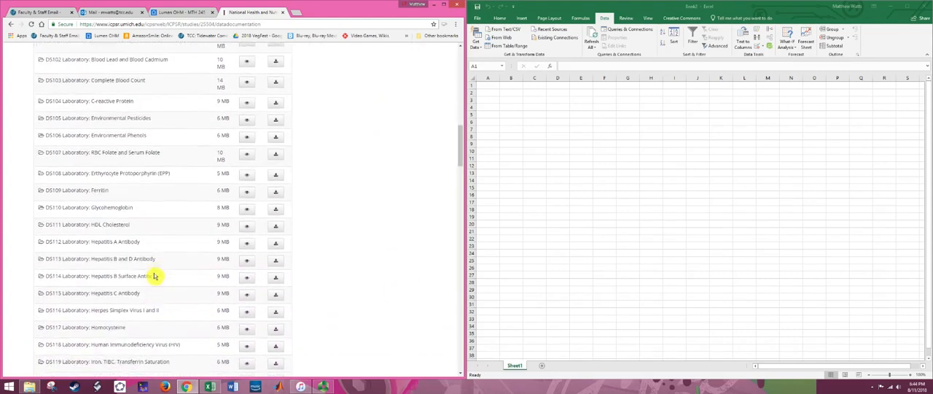
scroll(down, 3)
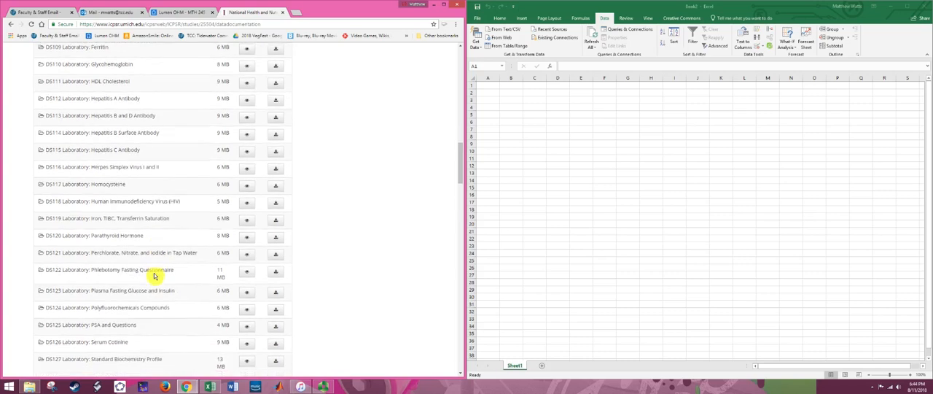
scroll(down, 3)
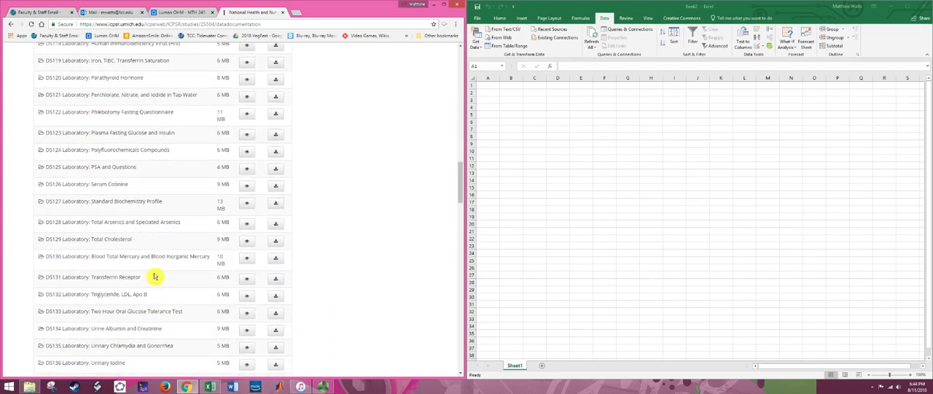
scroll(down, 3)
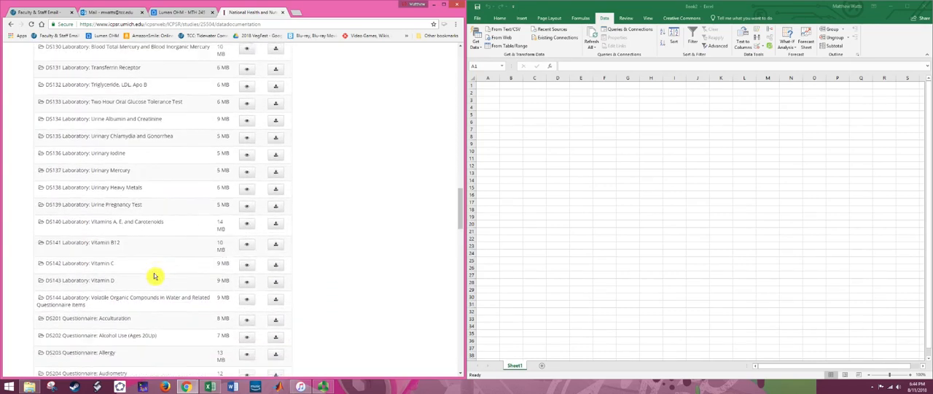
scroll(down, 3)
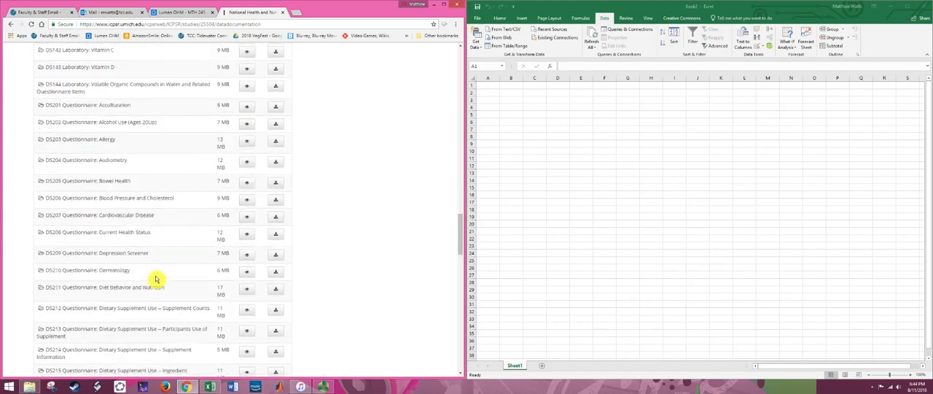
mouse_move(152, 299)
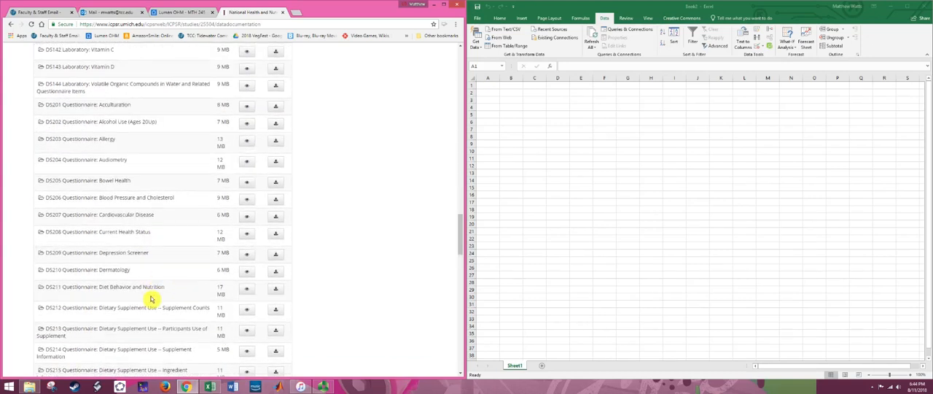
scroll(down, 3)
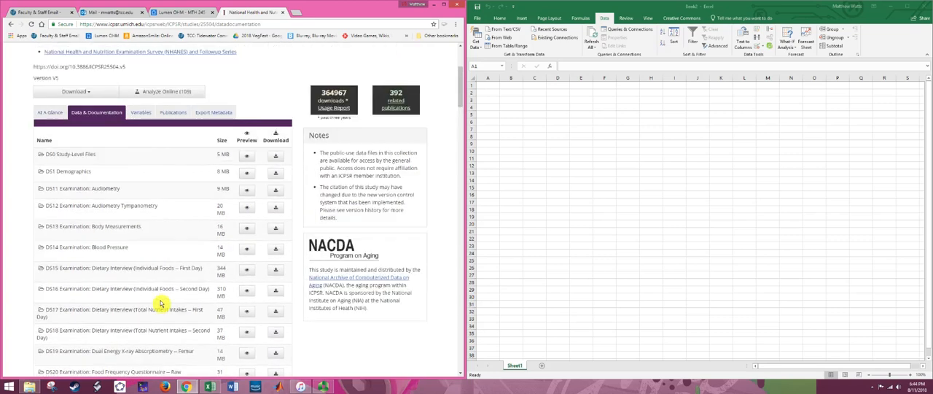
mouse_move(210, 254)
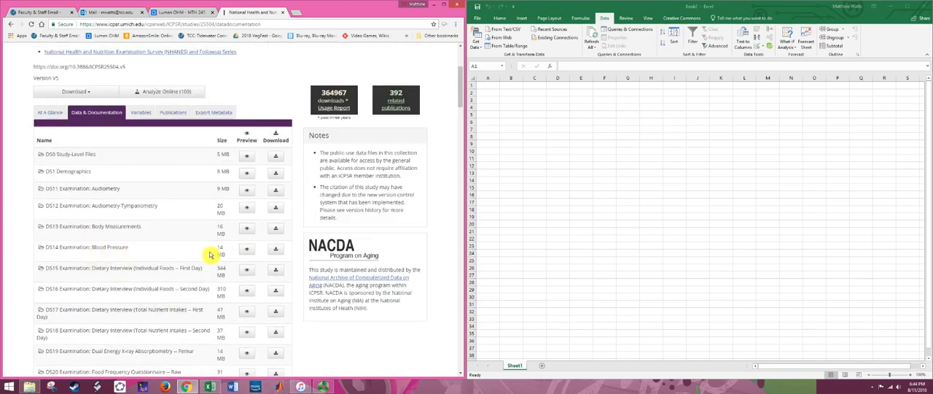
mouse_move(178, 257)
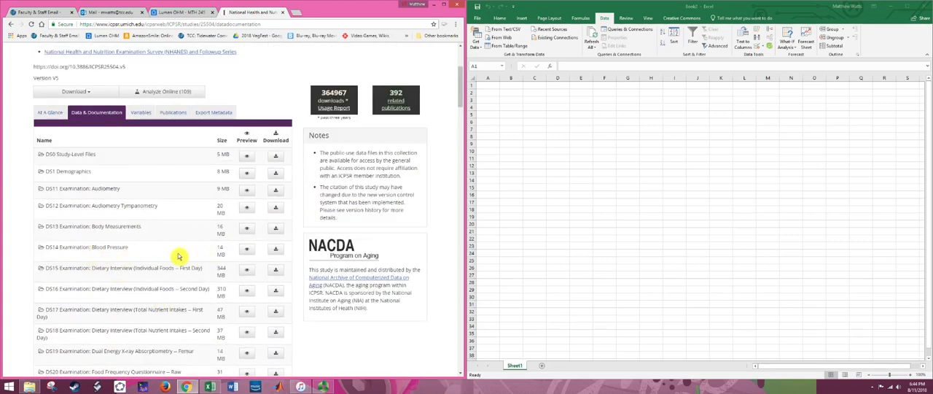
mouse_move(134, 252)
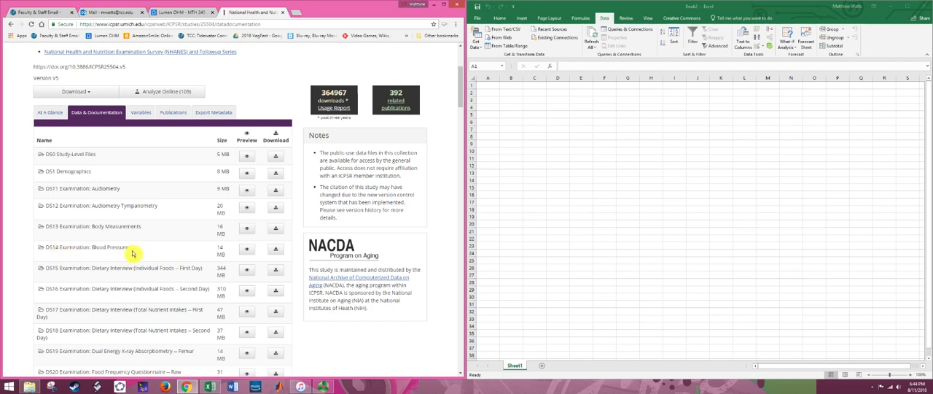
mouse_move(149, 254)
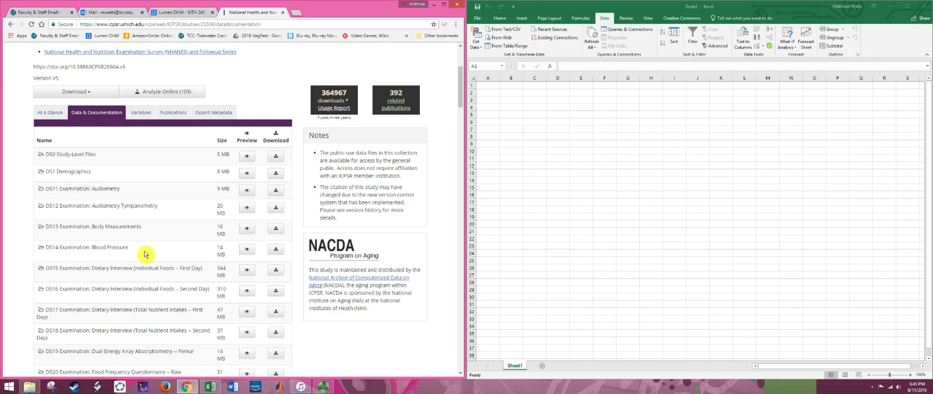
mouse_move(155, 254)
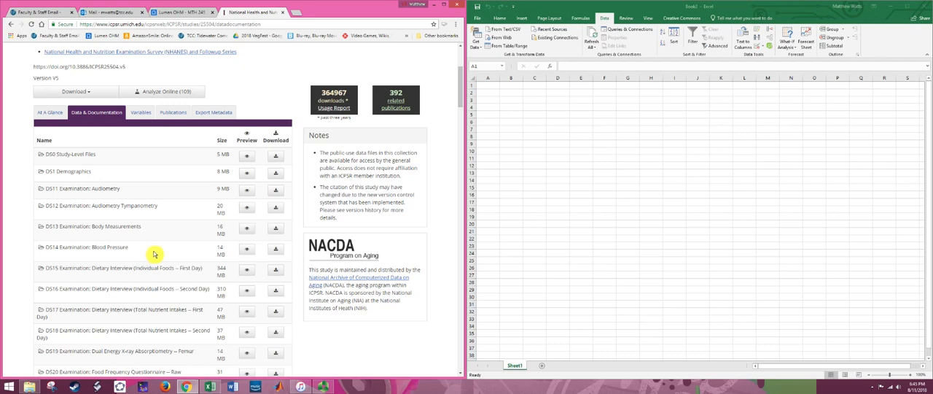
mouse_move(276, 249)
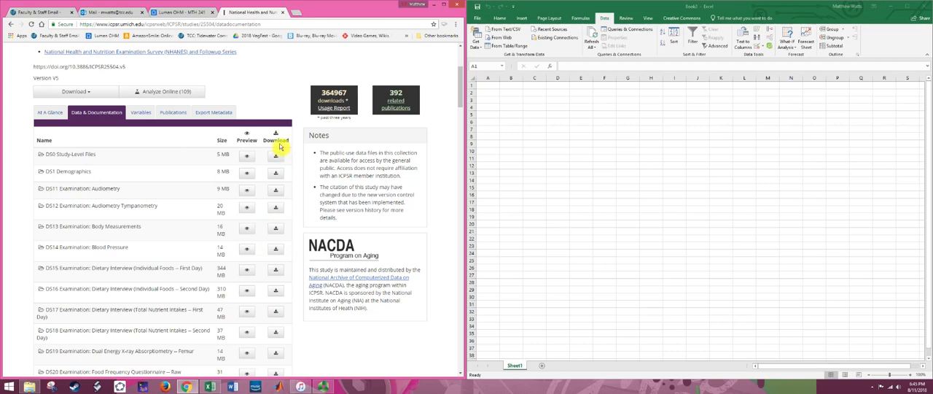
Download the DS0014 Blood Pressure data file, accepting the ICPSR Terms of Use
click(276, 248)
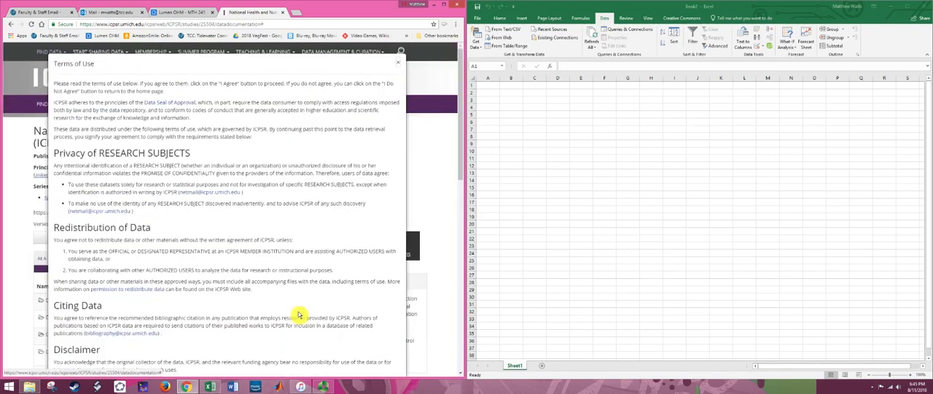
mouse_move(210, 229)
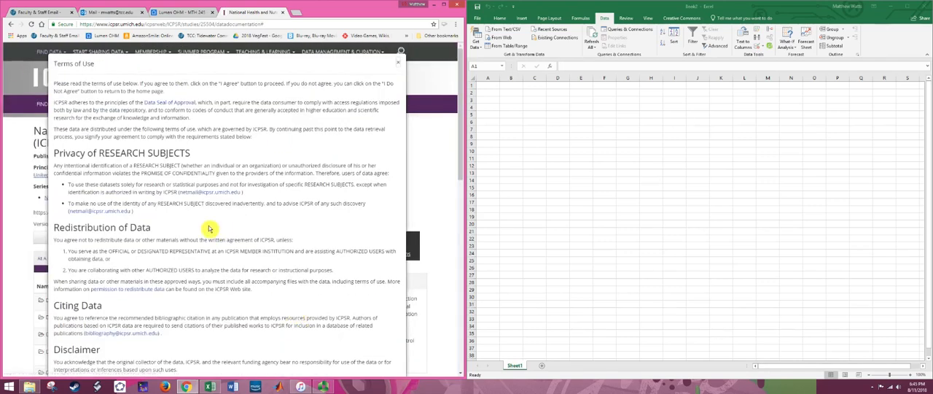
scroll(down, 3)
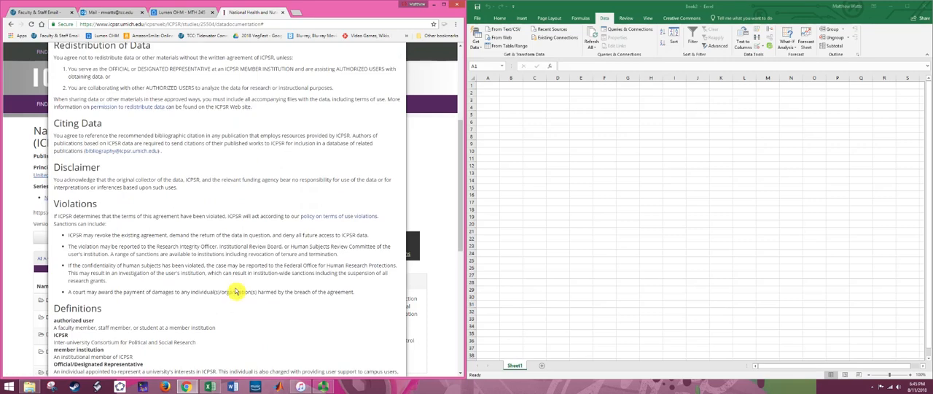
scroll(down, 3)
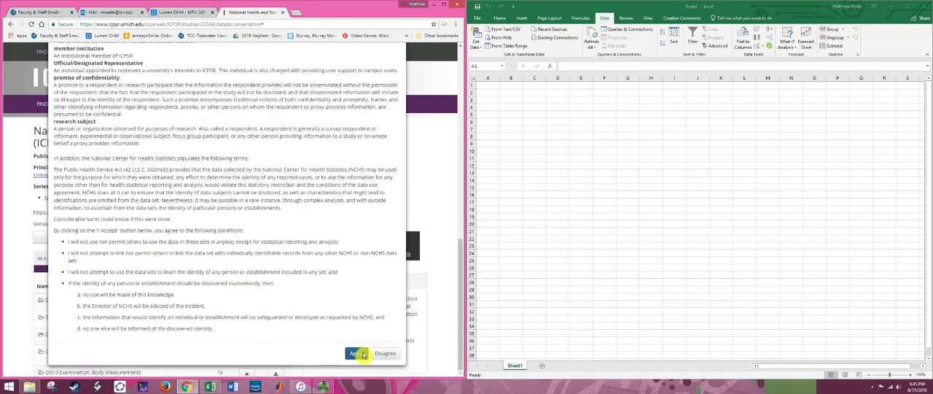
click(356, 353)
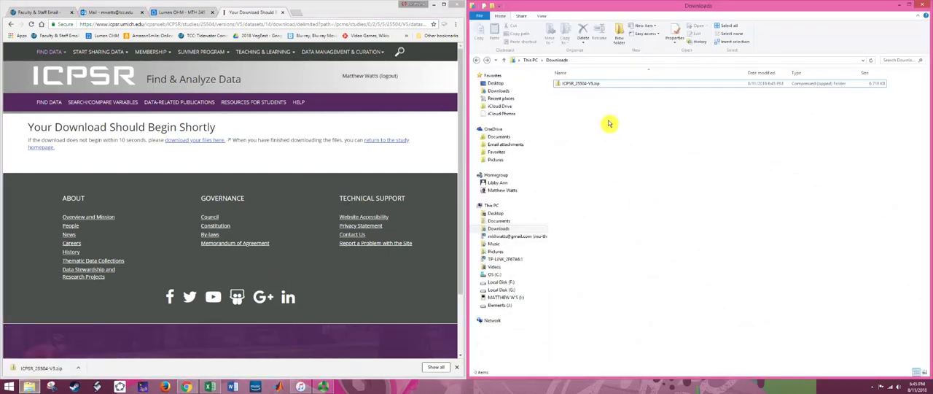
Open the downloaded ICPSR zip in Downloads and browse into the blood pressure dataset folder
click(584, 83)
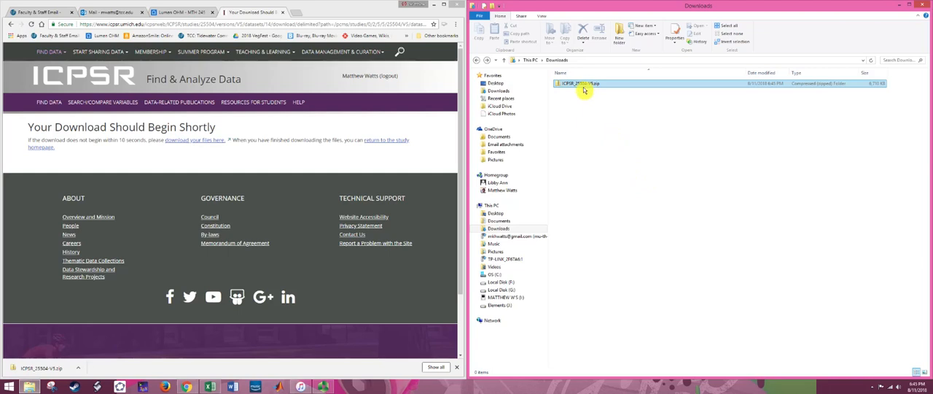
mouse_move(583, 83)
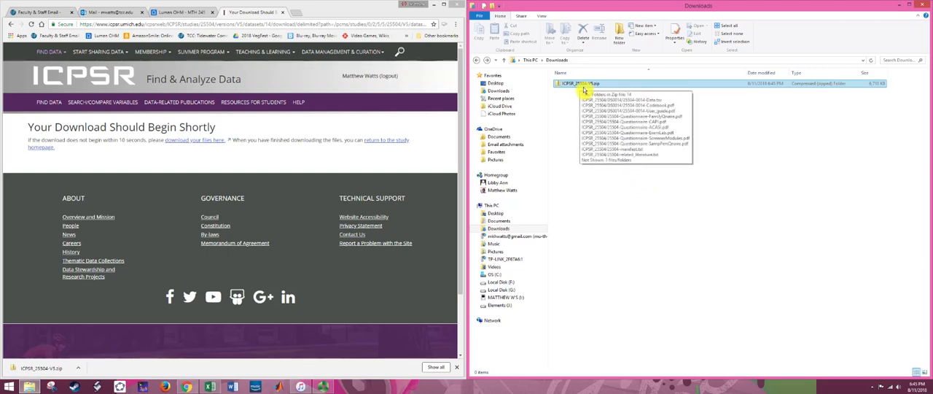
double_click(576, 82)
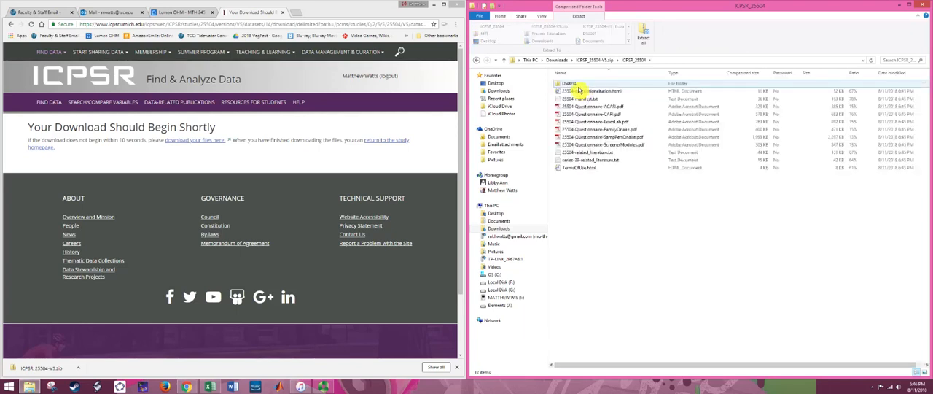
double_click(576, 90)
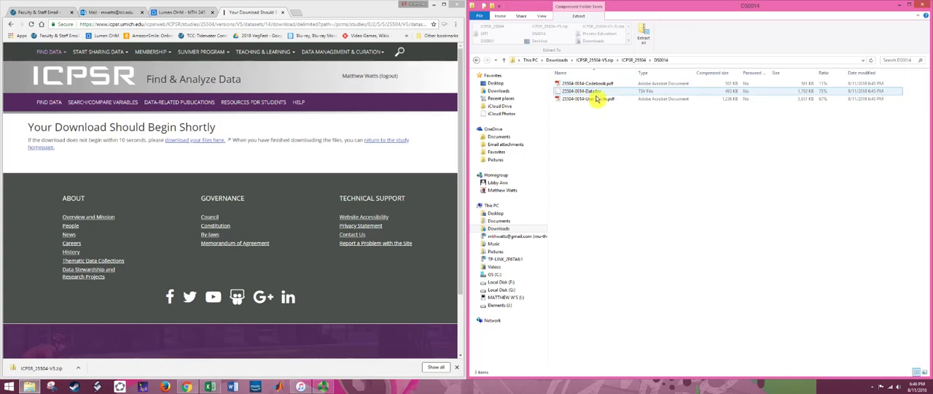
mouse_move(601, 99)
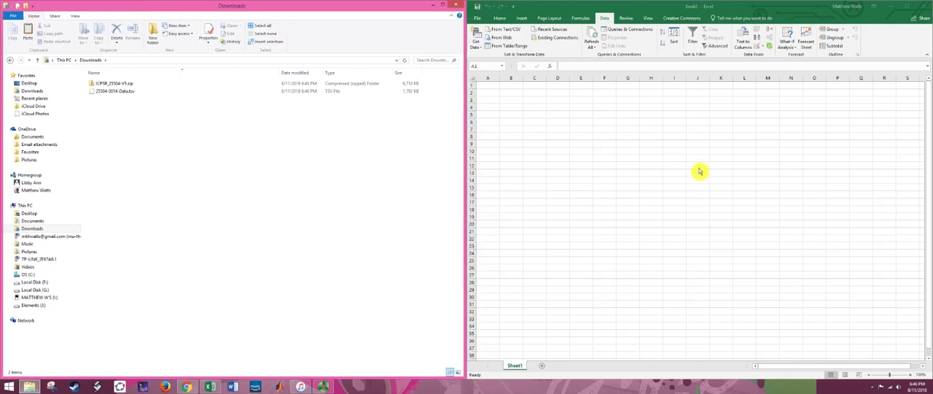
Return to the blank Excel workbook and start a From Text/CSV import
click(498, 17)
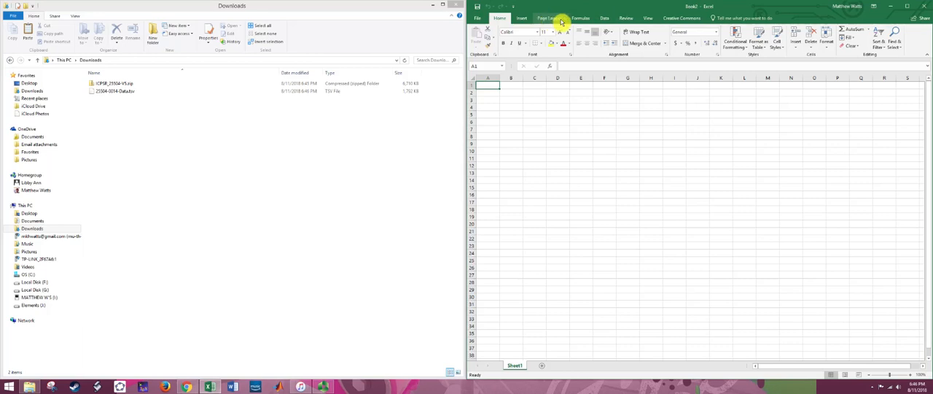
click(603, 18)
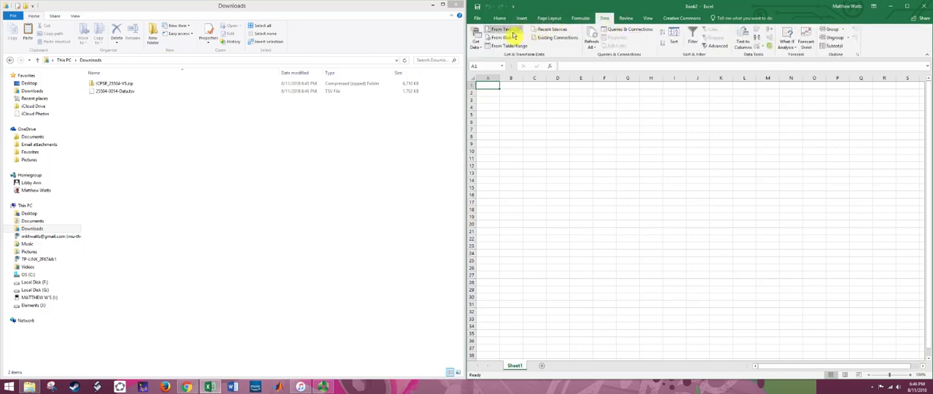
mouse_move(502, 29)
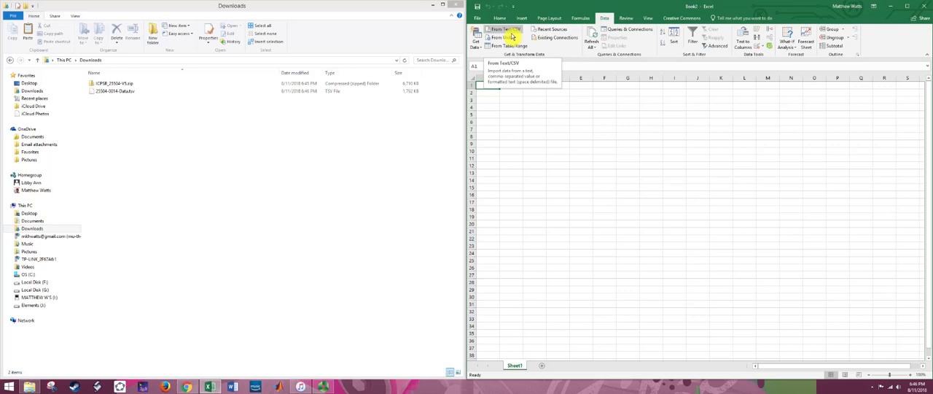
click(502, 32)
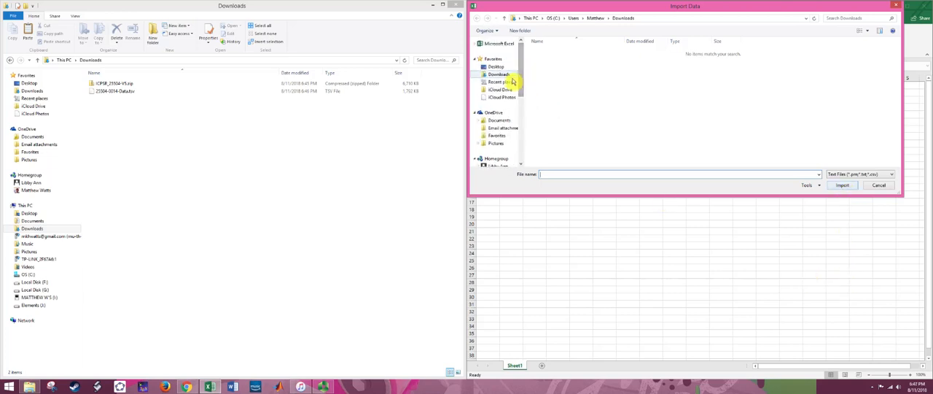
Choose 25504-0014-Data.tsv from Downloads with file type All Files and import it
click(499, 73)
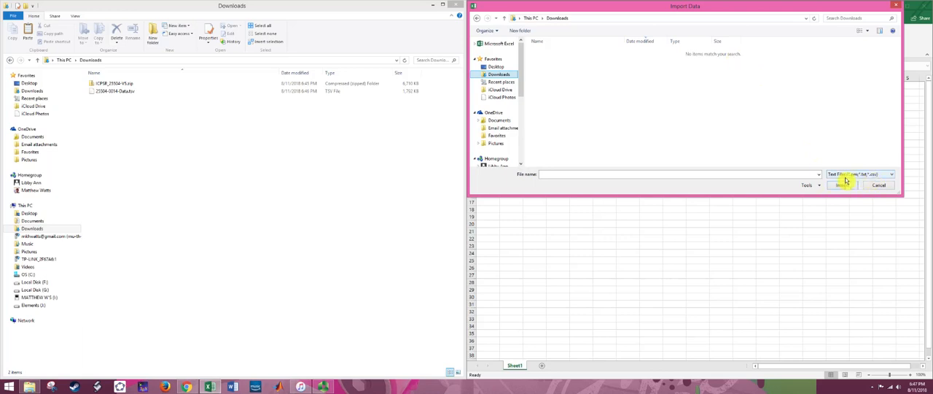
click(890, 174)
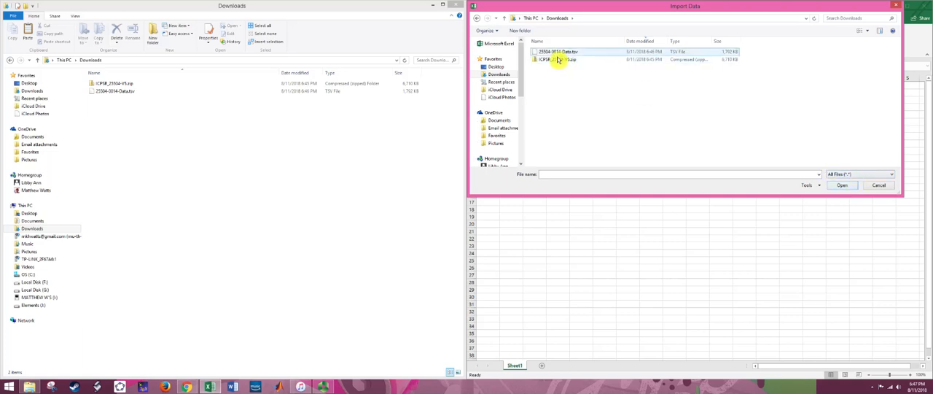
click(557, 52)
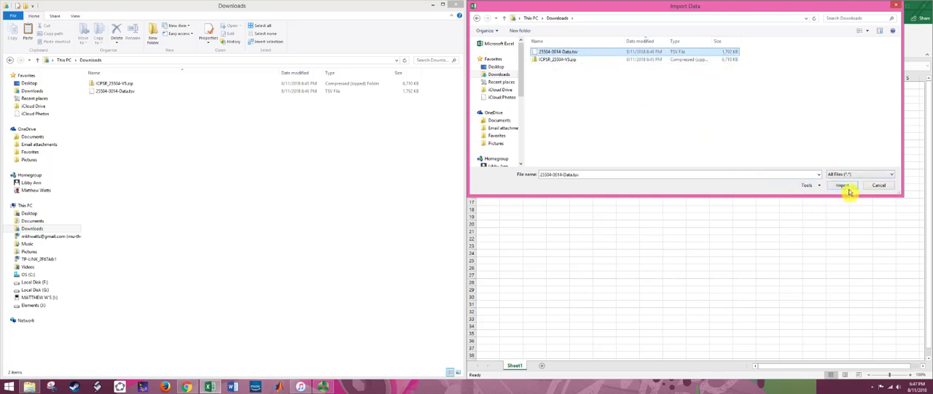
click(840, 184)
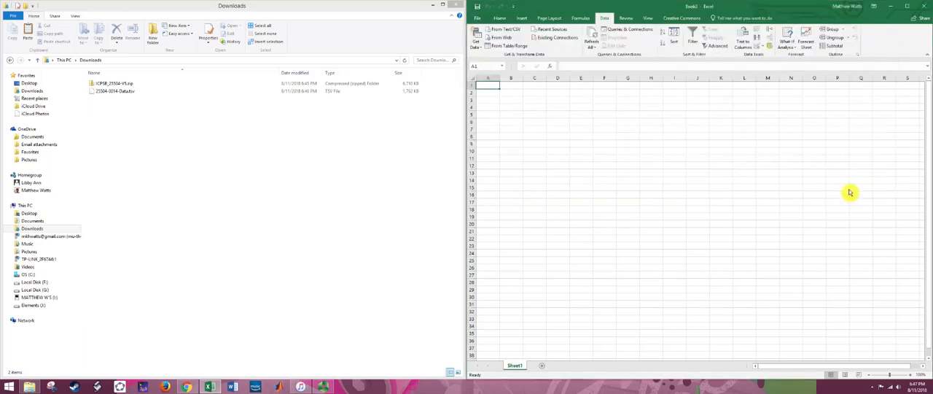
Load the previewed blood pressure data and view the query as a worksheet table
double_click(115, 90)
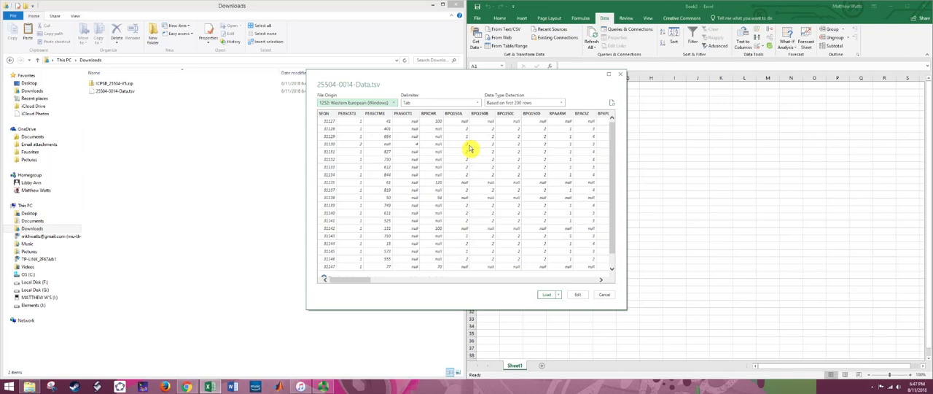
mouse_move(548, 187)
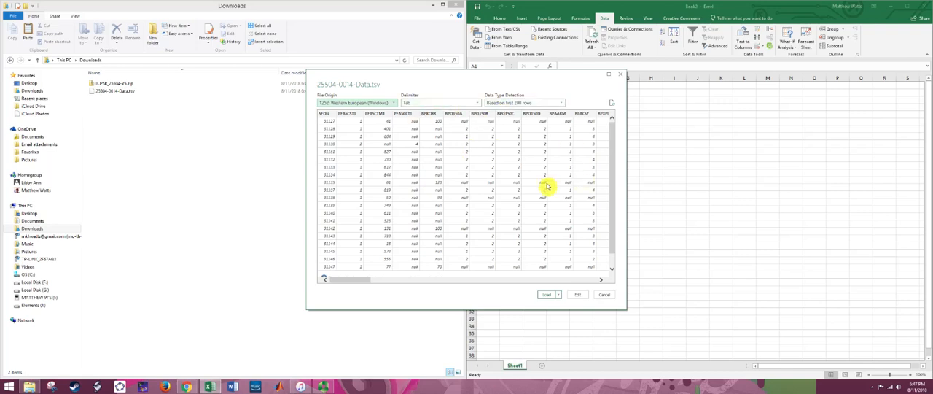
mouse_move(618, 239)
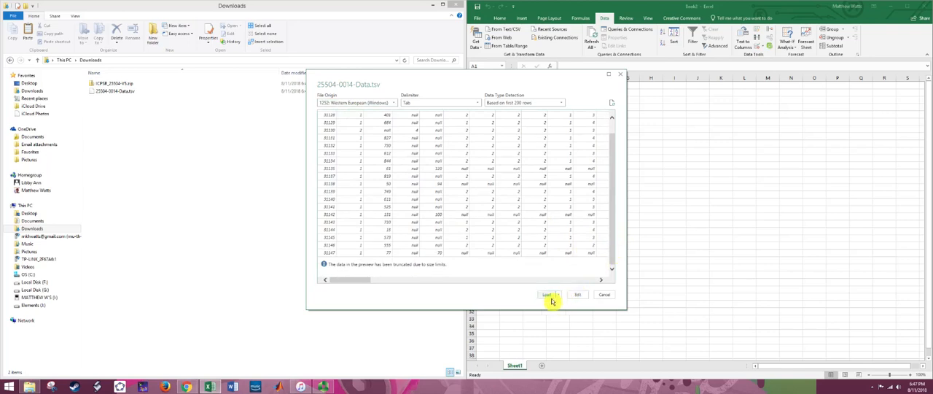
click(546, 295)
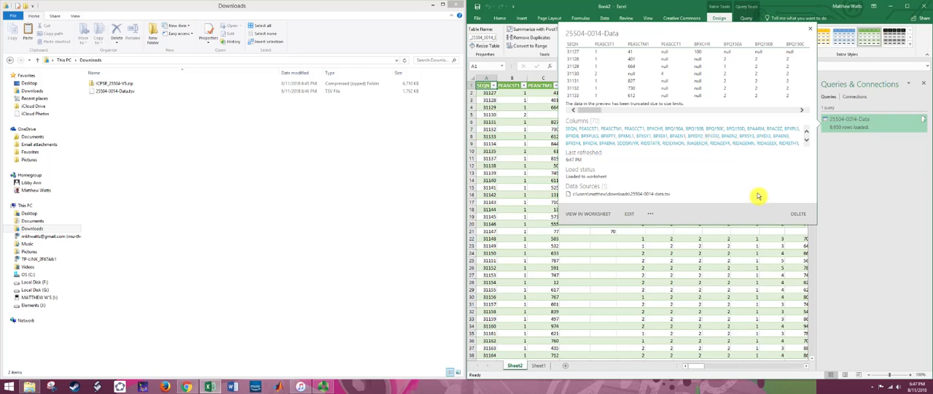
mouse_move(720, 198)
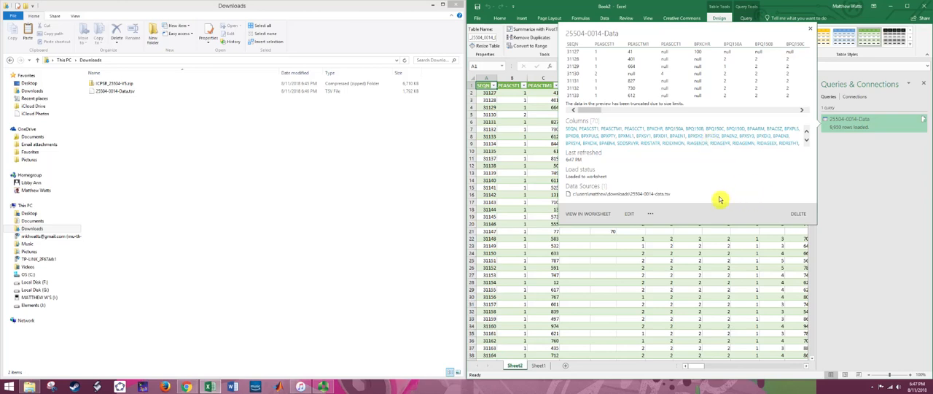
mouse_move(595, 222)
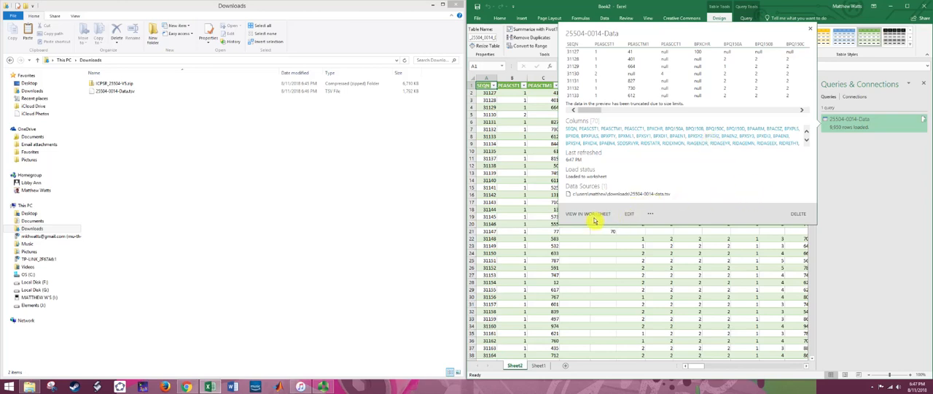
click(589, 212)
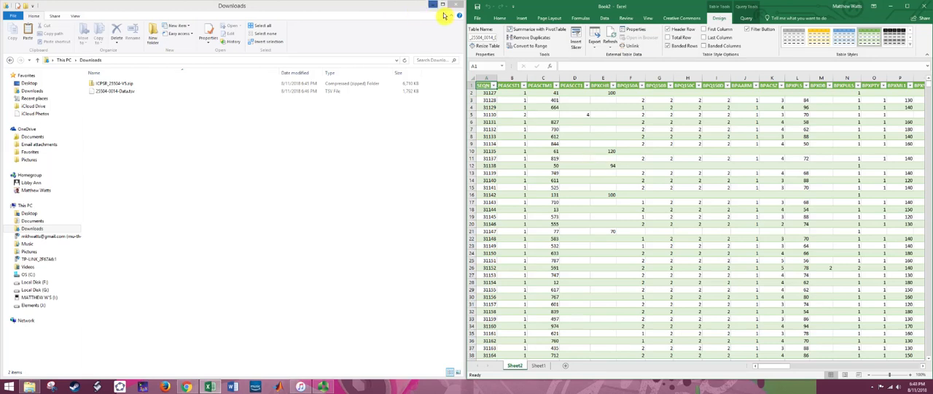
Browse the ICPSR zip into ICPSR_25504/DS0014 and open the blood pressure codebook PDF
double_click(110, 81)
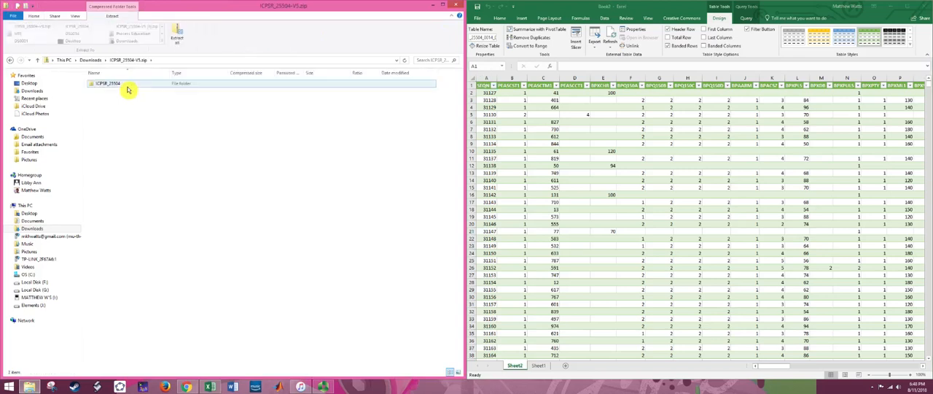
double_click(105, 83)
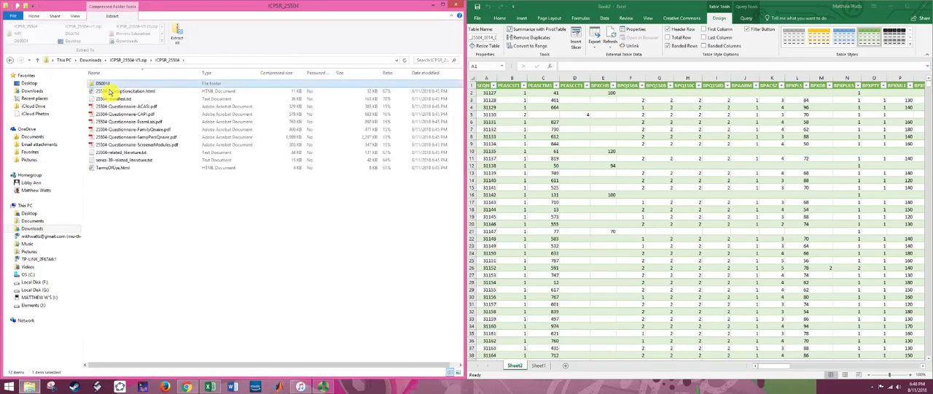
double_click(102, 82)
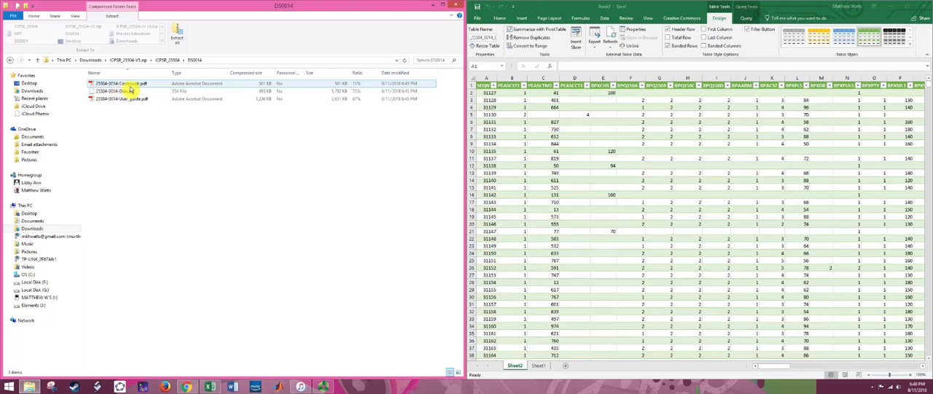
double_click(124, 83)
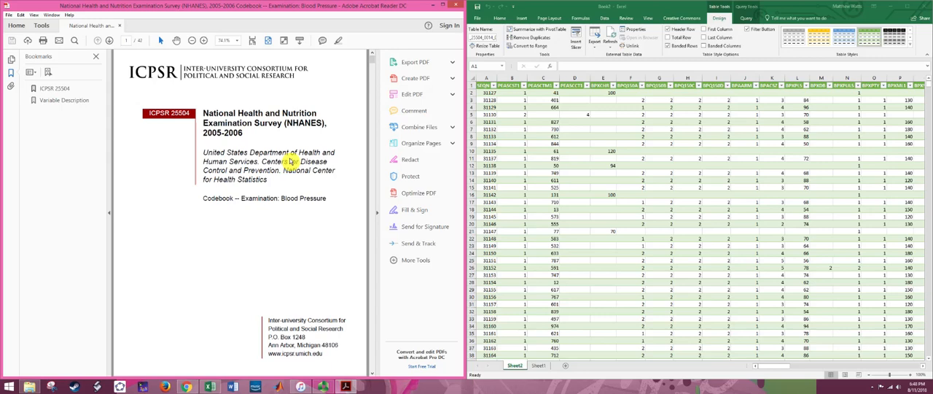
Move to the codebook's Examination: Blood Pressure page listing variables and frequencies
double_click(283, 199)
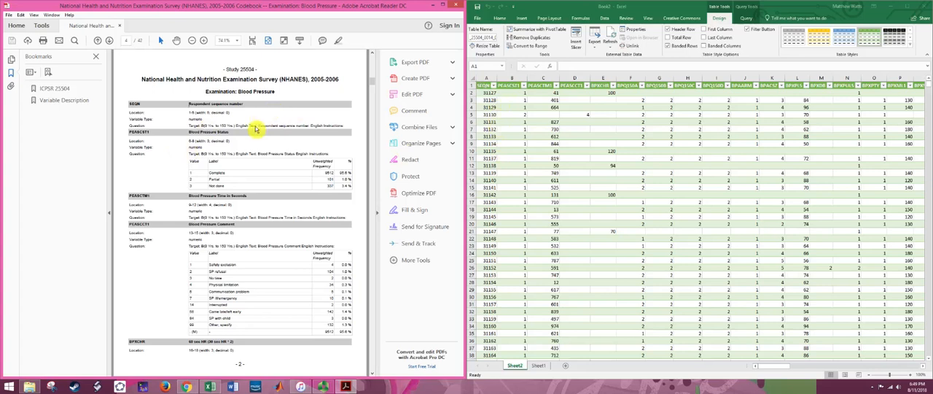
mouse_move(241, 139)
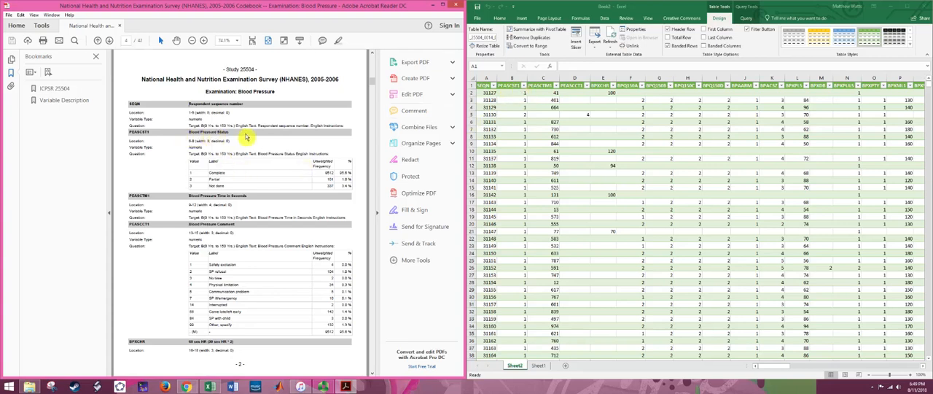
mouse_move(201, 180)
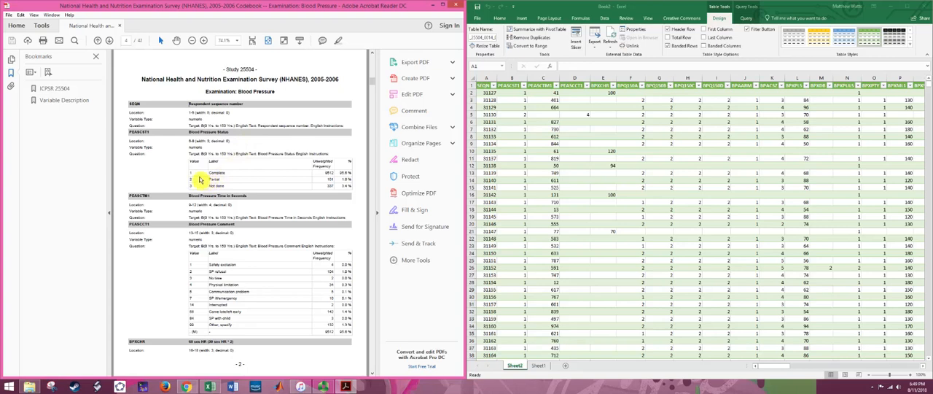
mouse_move(260, 181)
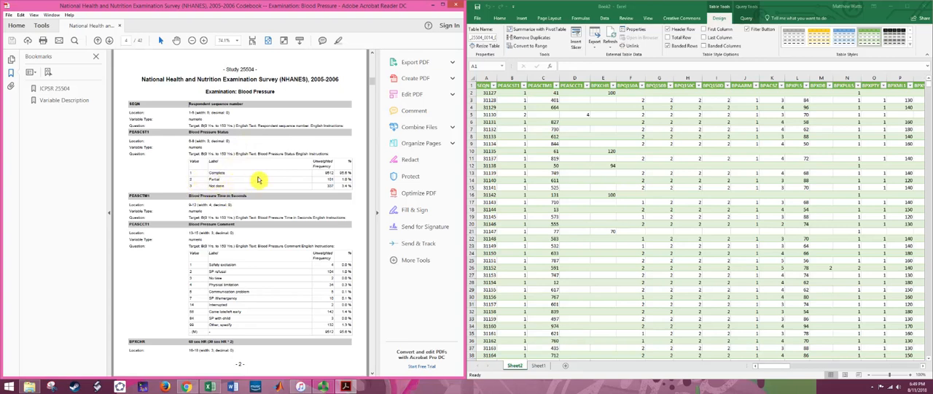
mouse_move(228, 186)
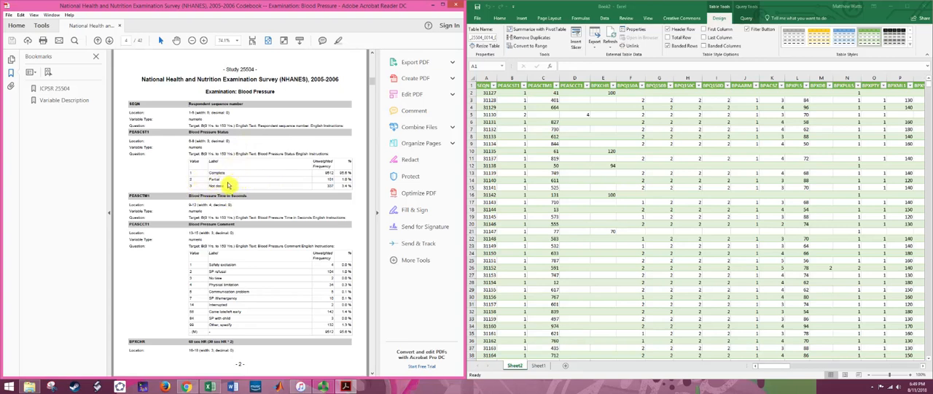
mouse_move(176, 184)
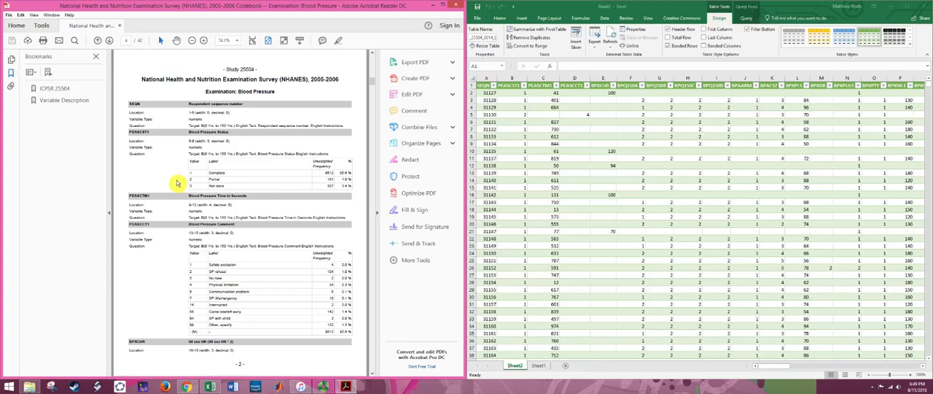
mouse_move(256, 157)
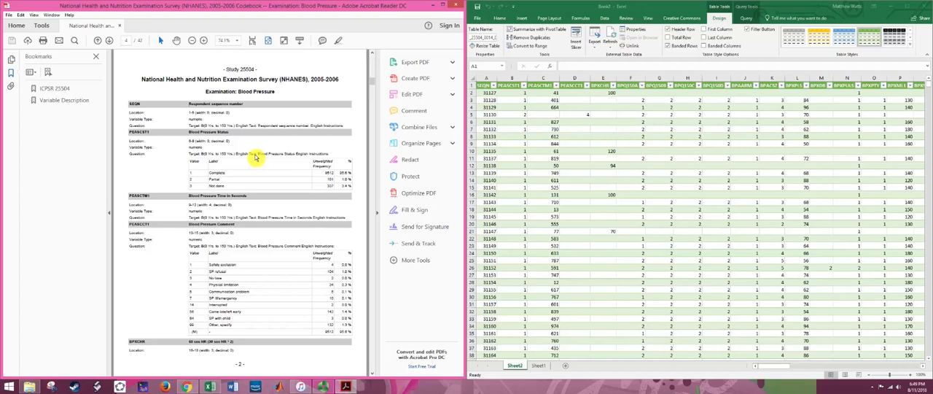
mouse_move(251, 115)
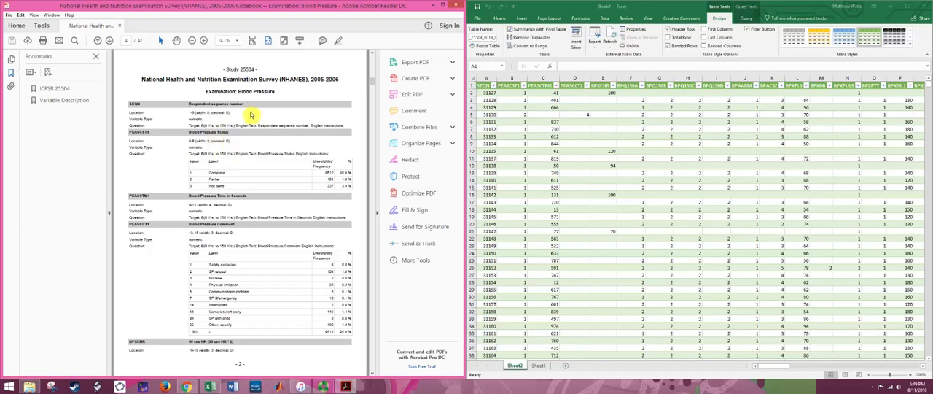
mouse_move(221, 155)
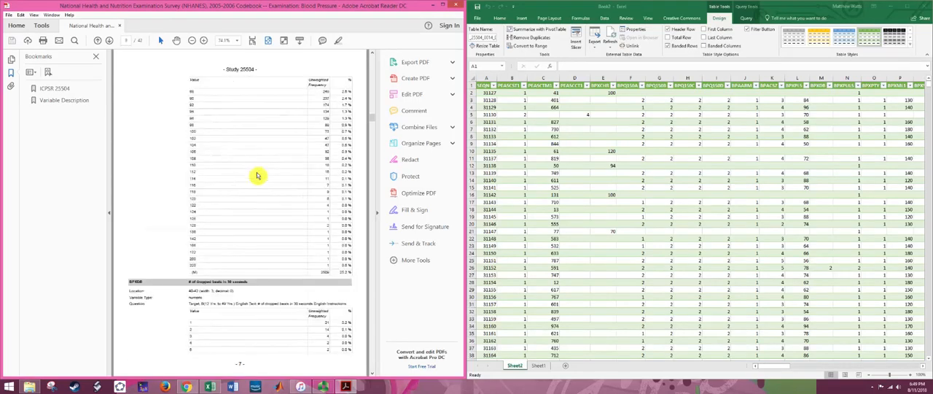
Scroll the codebook down to the BPXSY1 systolic blood pressure entry
scroll(down, 3)
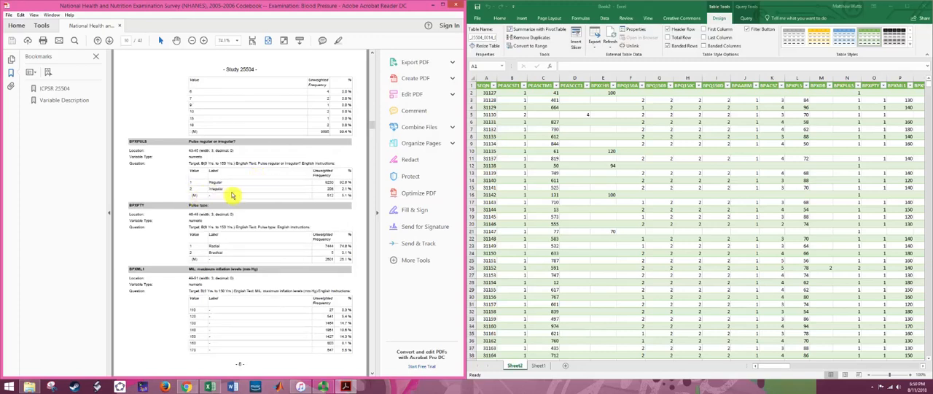
mouse_move(231, 175)
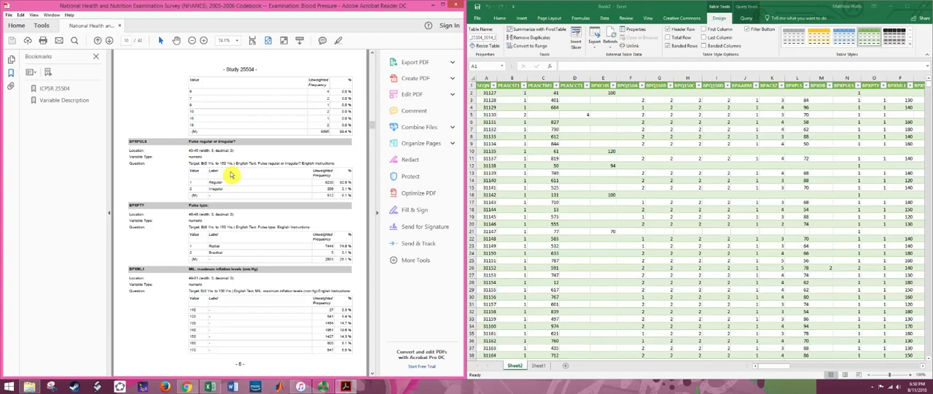
mouse_move(242, 182)
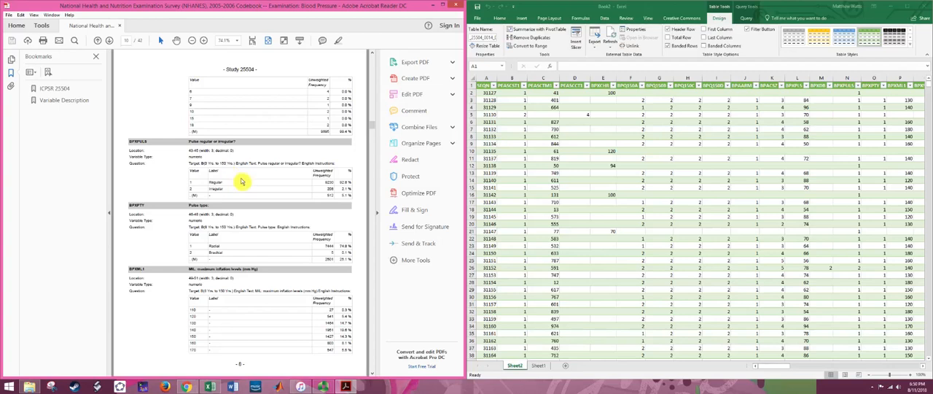
mouse_move(255, 202)
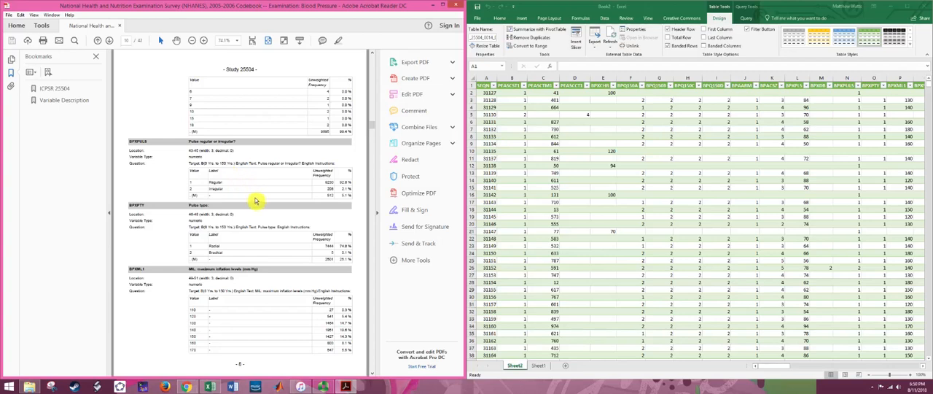
scroll(down, 3)
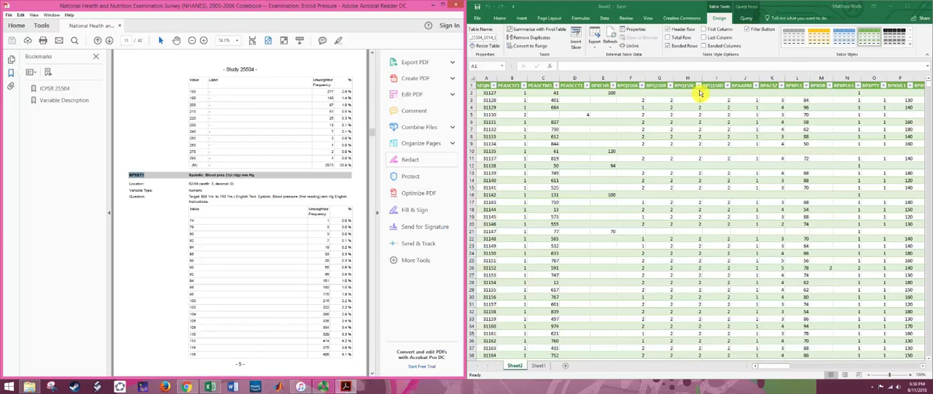
mouse_move(809, 93)
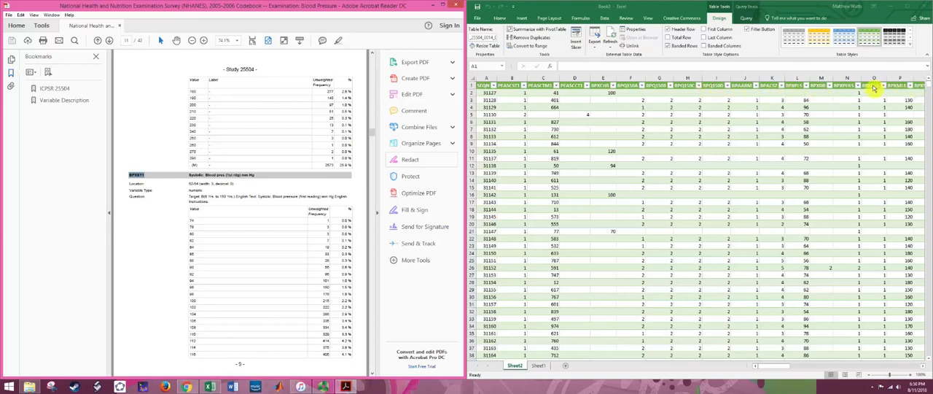
mouse_move(896, 230)
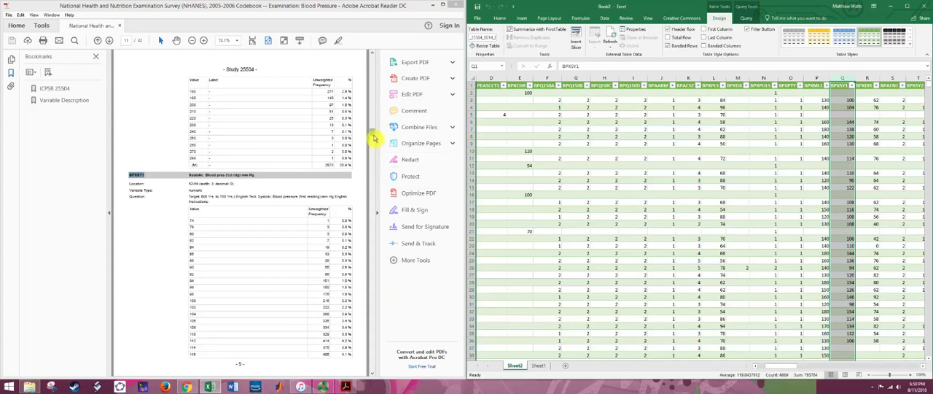
mouse_move(29, 118)
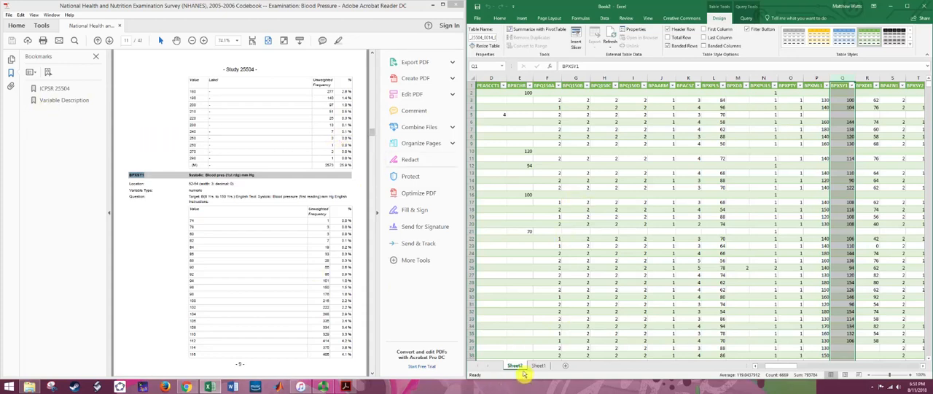
Rename the data sheet to Source Data and add a new blank sheet beside it
right_click(515, 364)
text(ource Data)
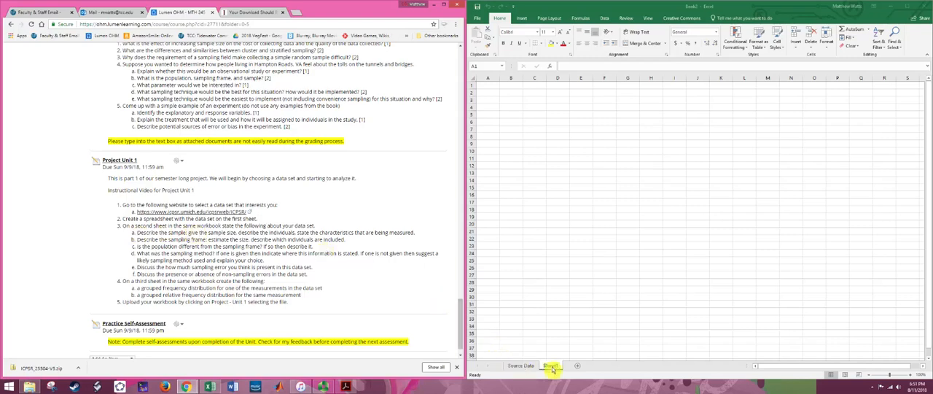
right_click(552, 365)
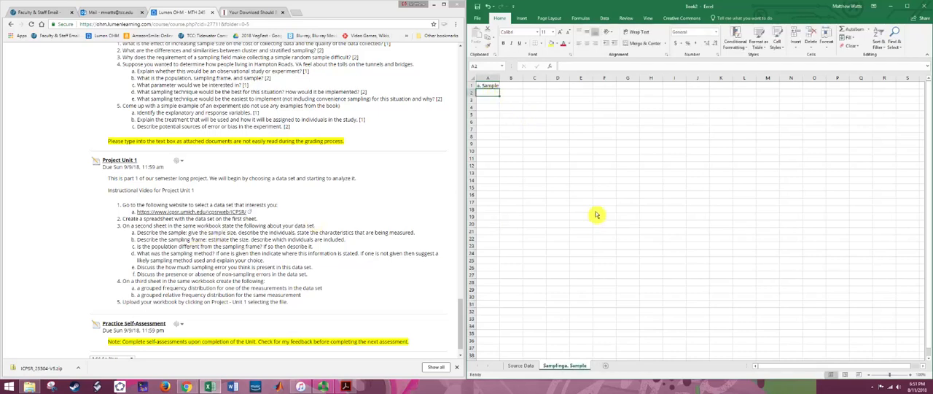
Enter the sample and Sample Size labels in column A and rename the sheet to Sampling
text(Sampl)
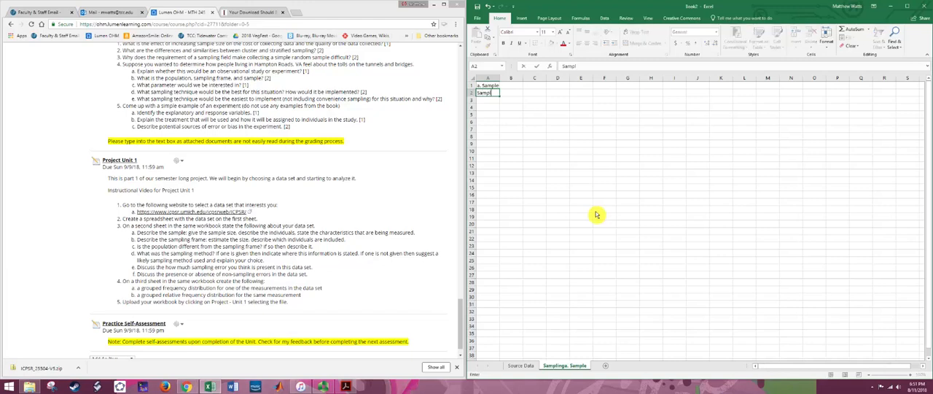
text(Sample Size)
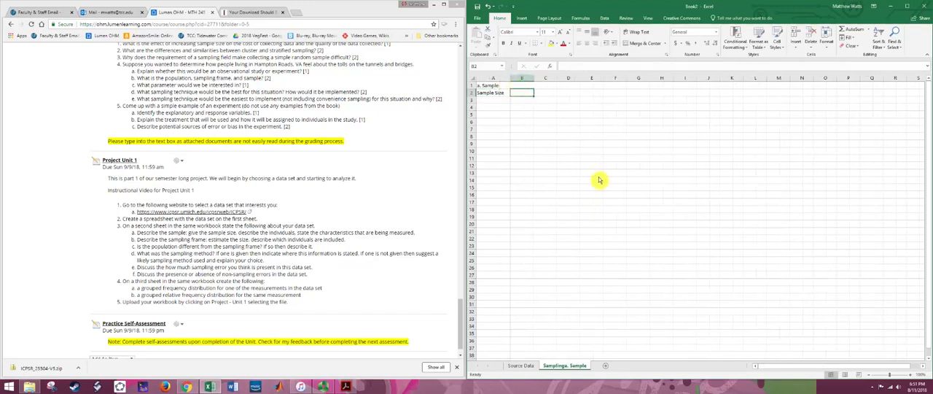
mouse_move(580, 344)
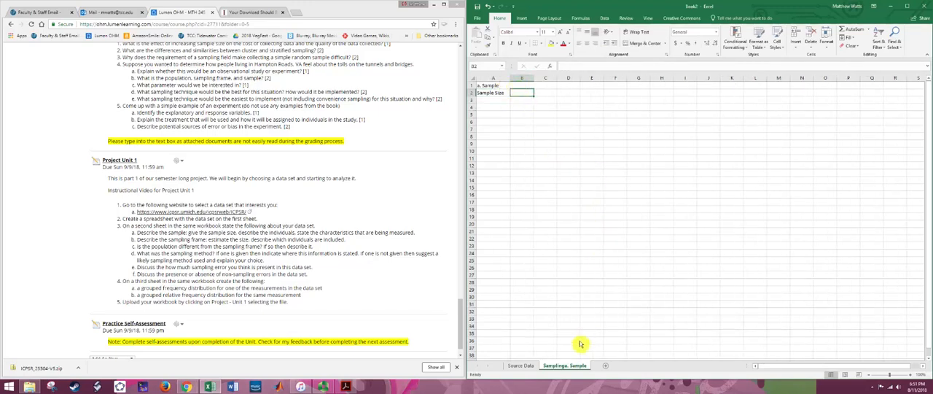
right_click(555, 364)
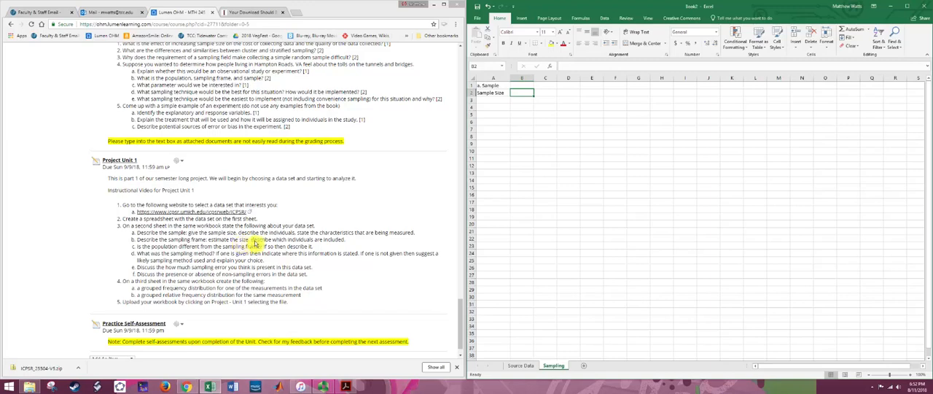
mouse_move(356, 257)
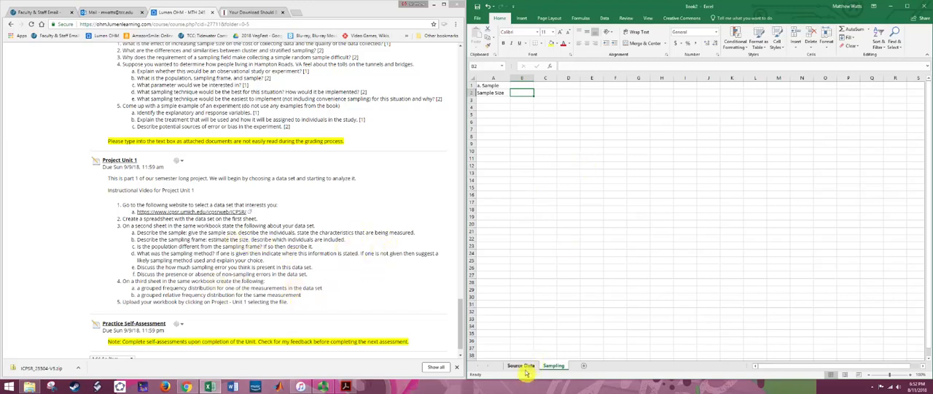
Return to the Source Data sheet with the blood pressure table
click(521, 365)
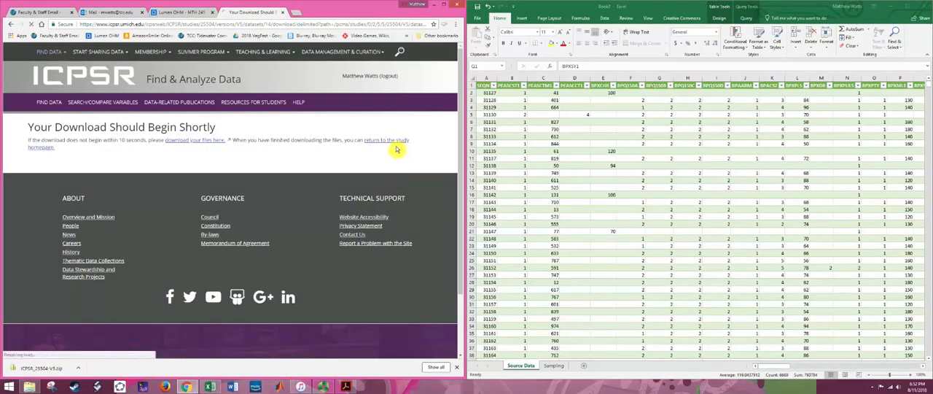
click(385, 140)
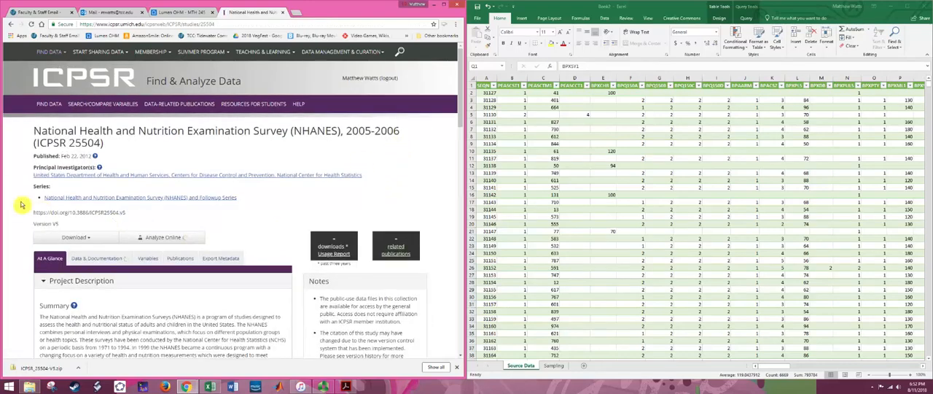
scroll(down, 3)
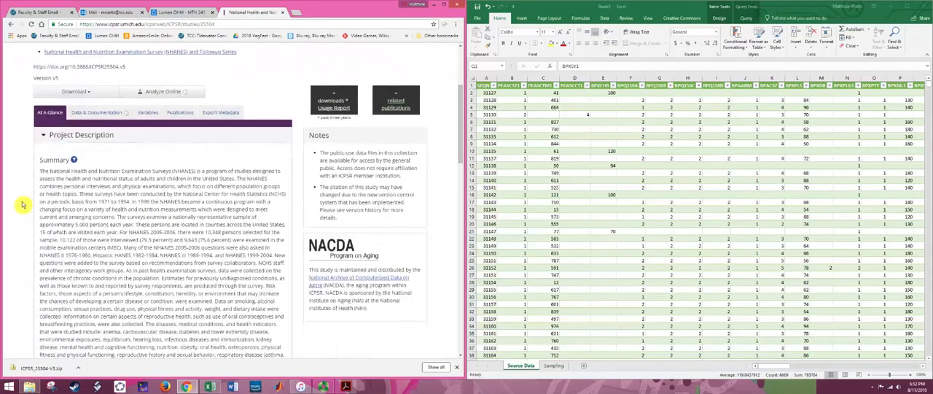
scroll(down, 3)
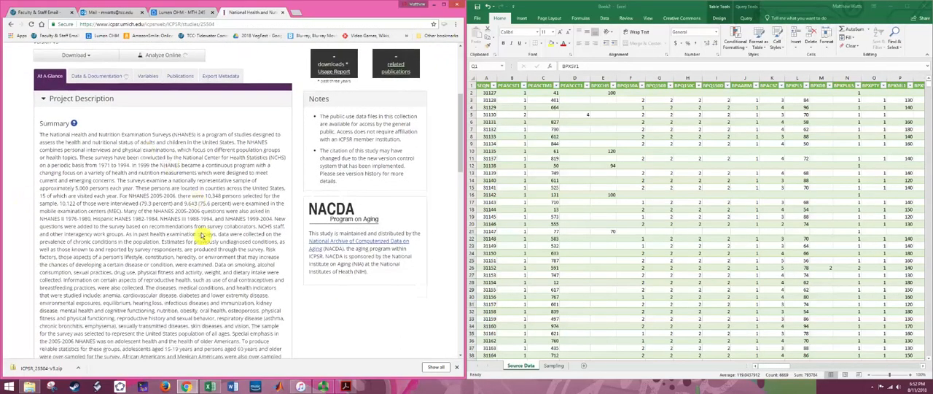
scroll(down, 3)
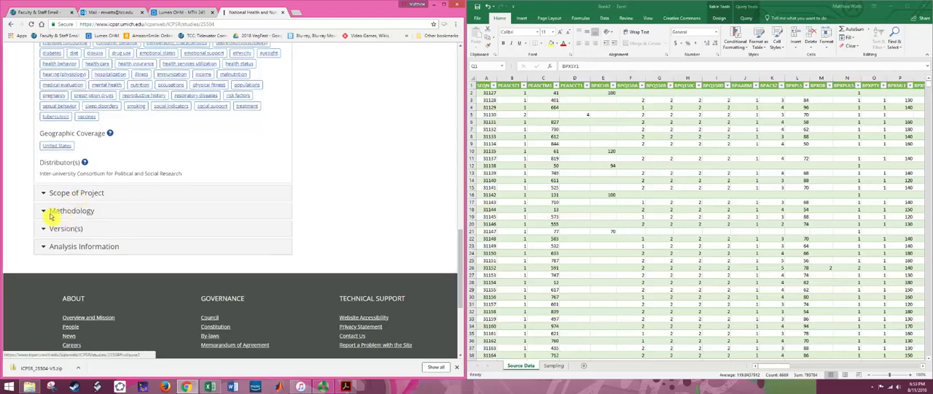
click(73, 210)
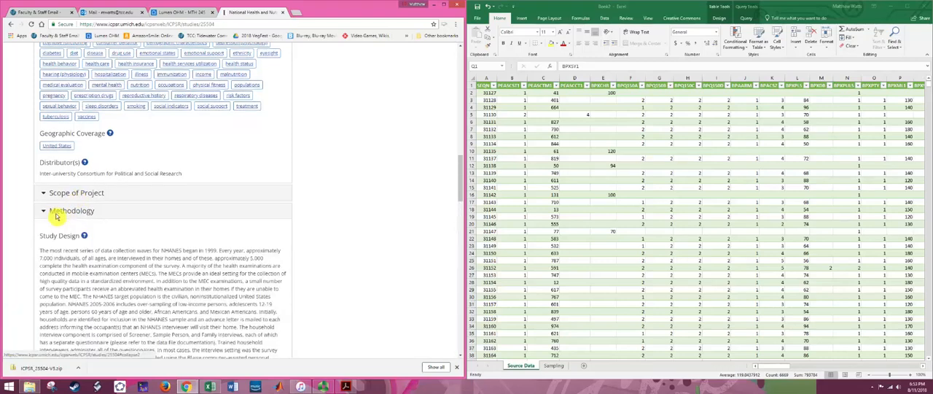
scroll(down, 3)
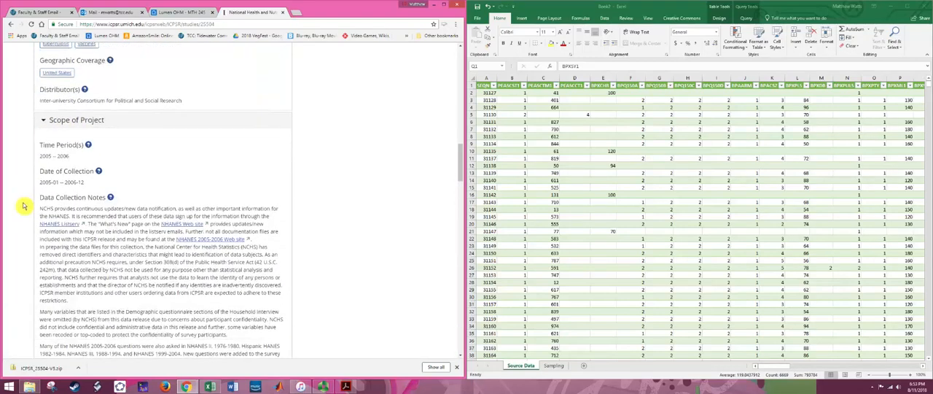
scroll(down, 3)
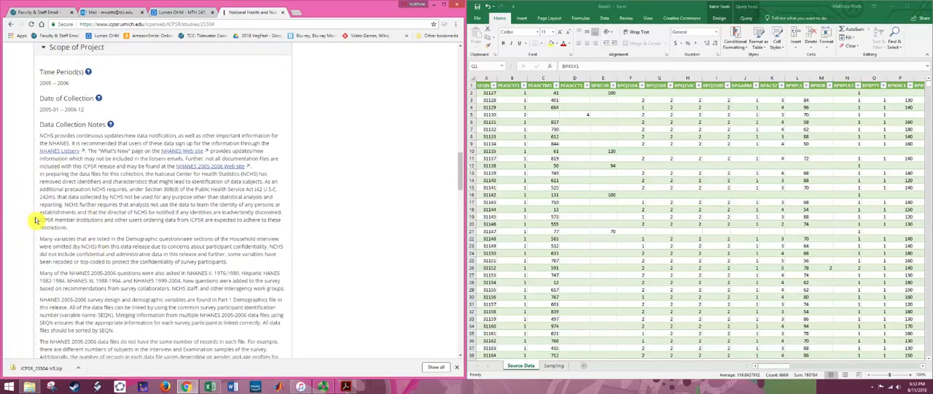
scroll(down, 3)
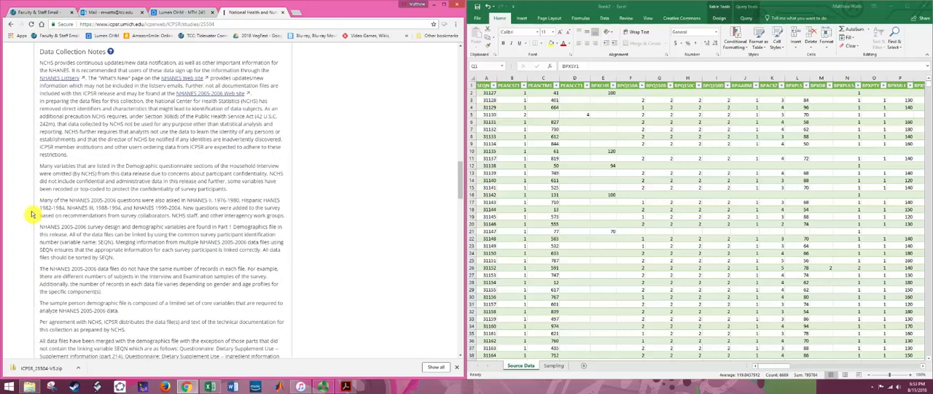
scroll(down, 3)
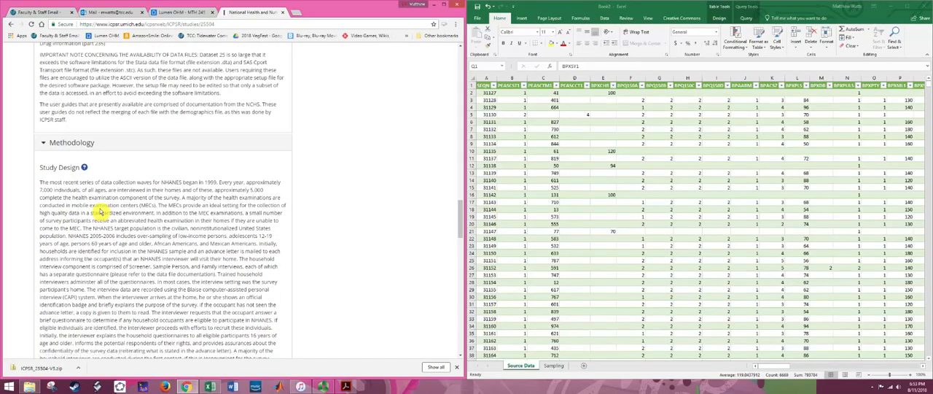
scroll(down, 3)
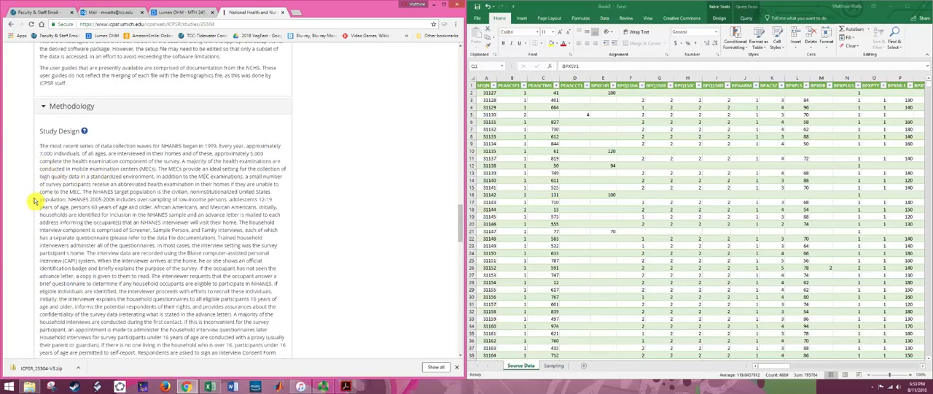
scroll(down, 3)
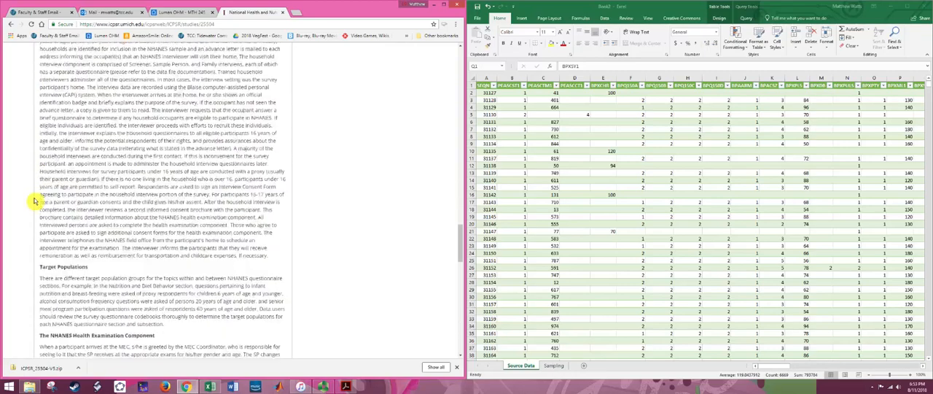
scroll(down, 3)
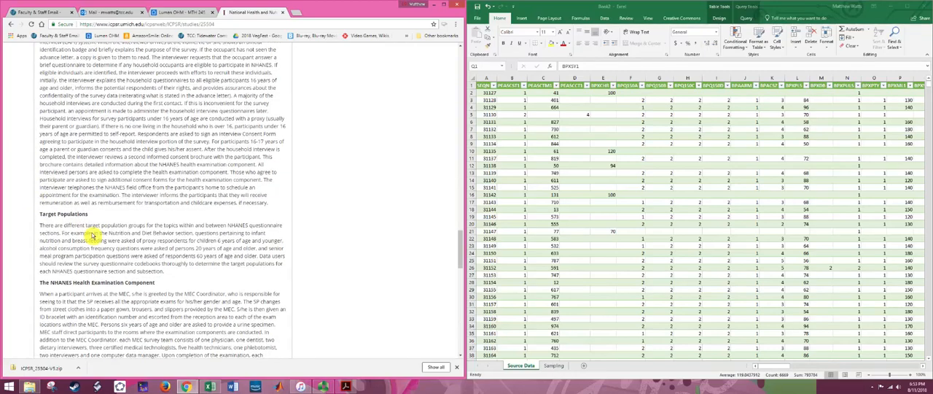
scroll(down, 3)
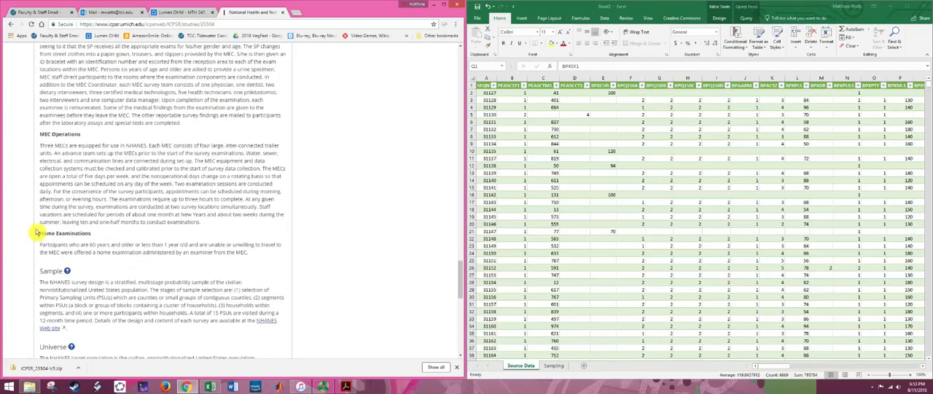
scroll(down, 3)
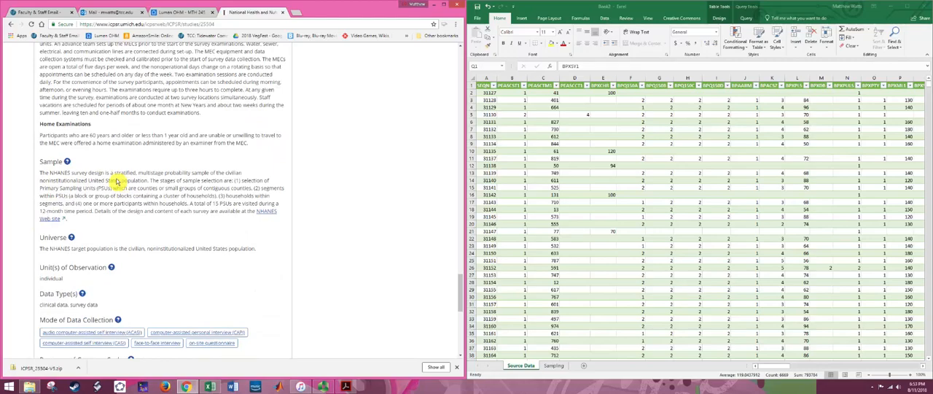
scroll(down, 3)
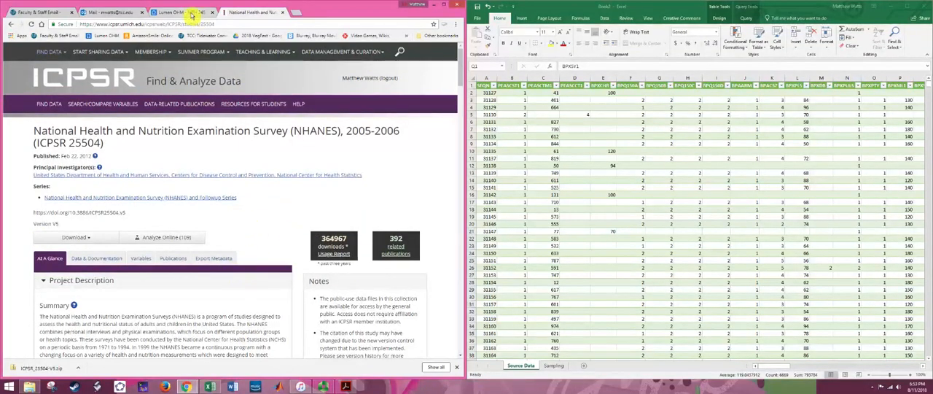
Switch the browser to the Lumen course unit page
click(175, 12)
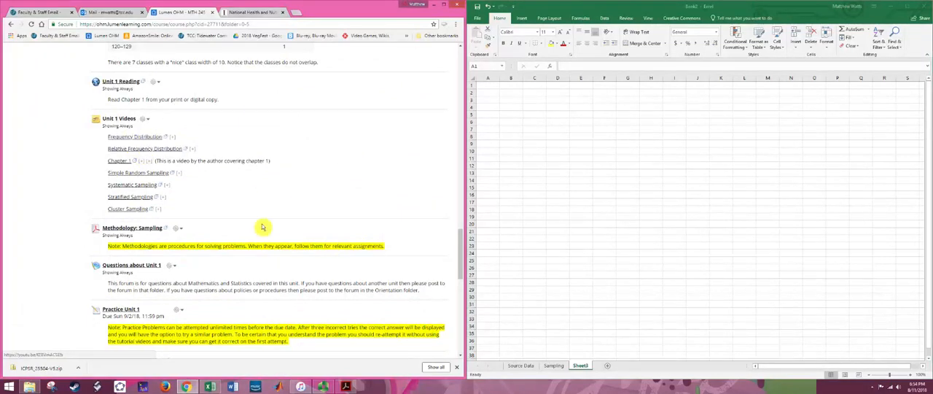
Rename Sheet3 to Distributions and paste the BPXSY1 systolic column from Source Data into A1
scroll(down, 3)
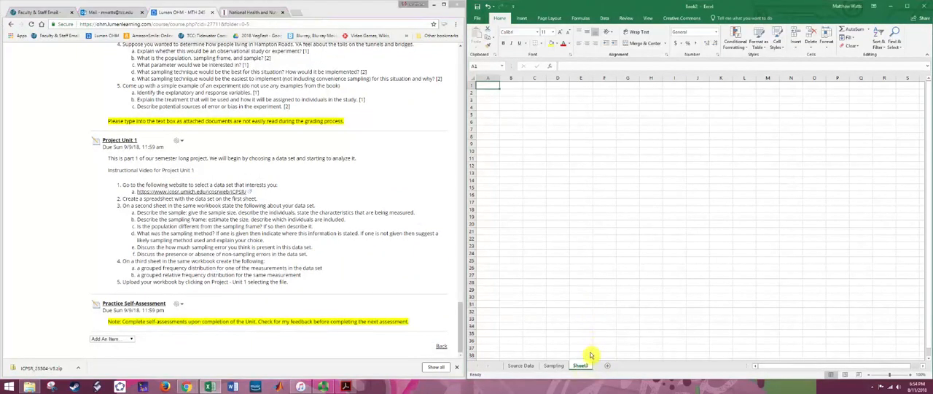
right_click(580, 365)
text(Distributions)
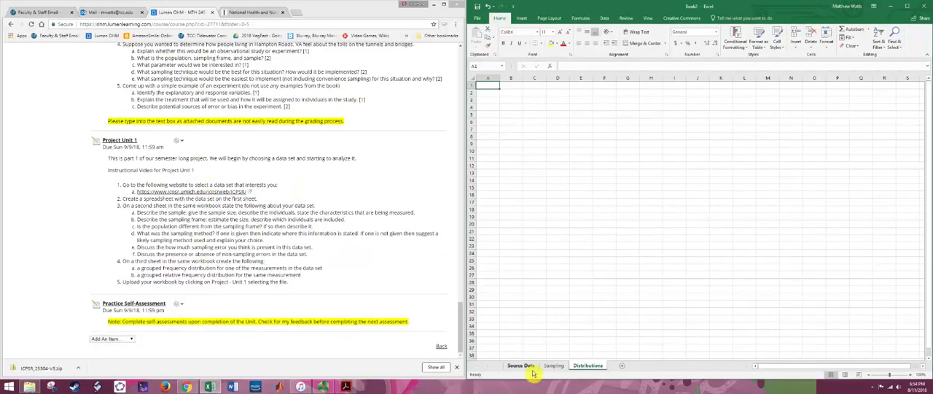
click(519, 365)
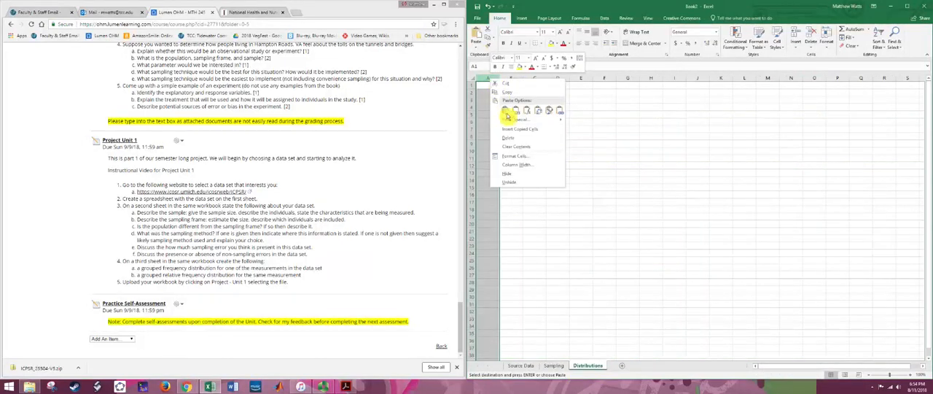
click(507, 117)
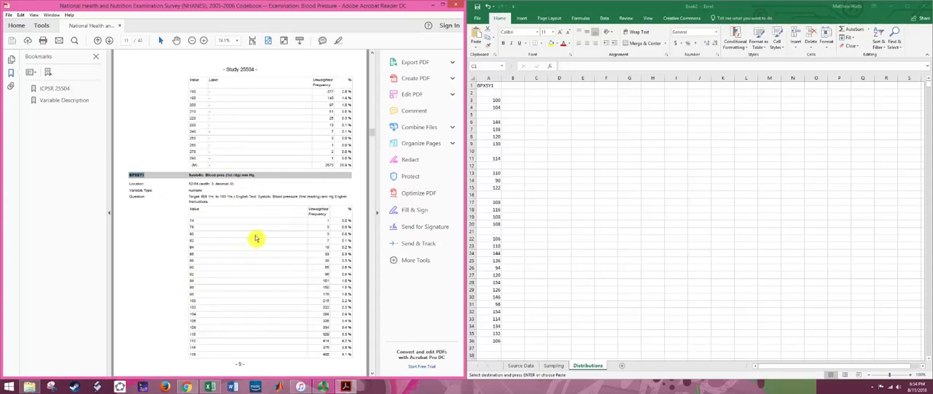
mouse_move(345, 227)
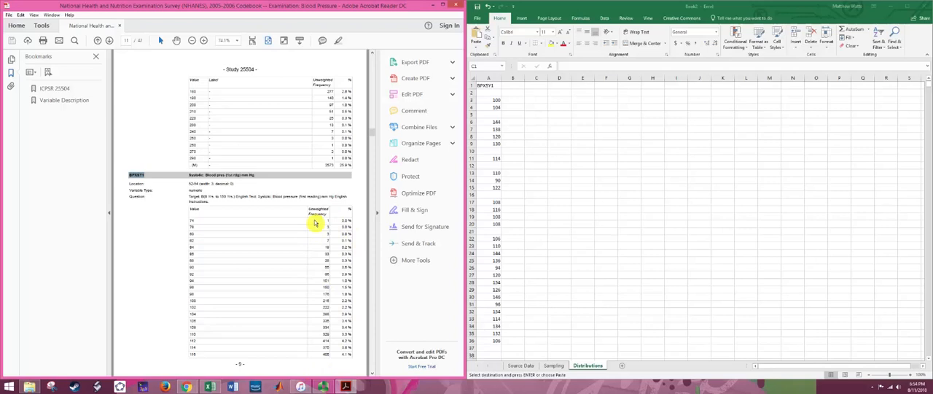
mouse_move(266, 237)
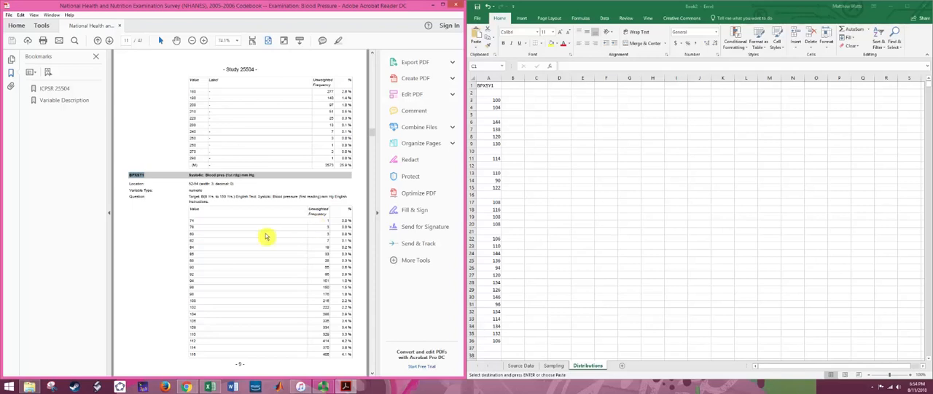
mouse_move(201, 229)
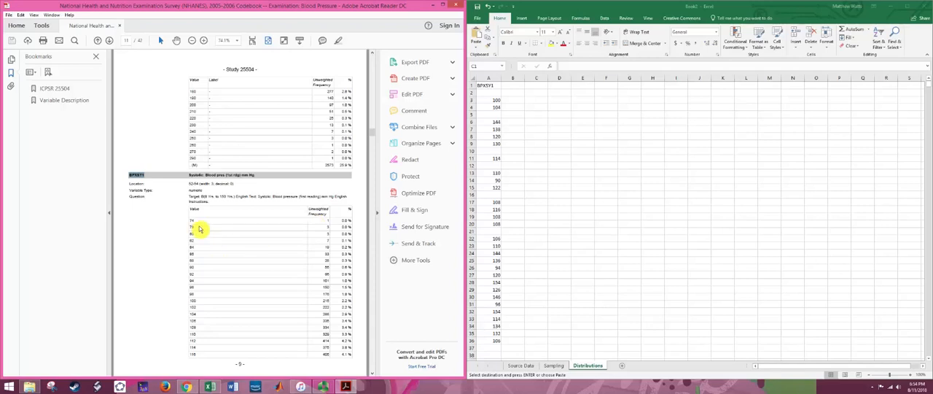
scroll(down, 3)
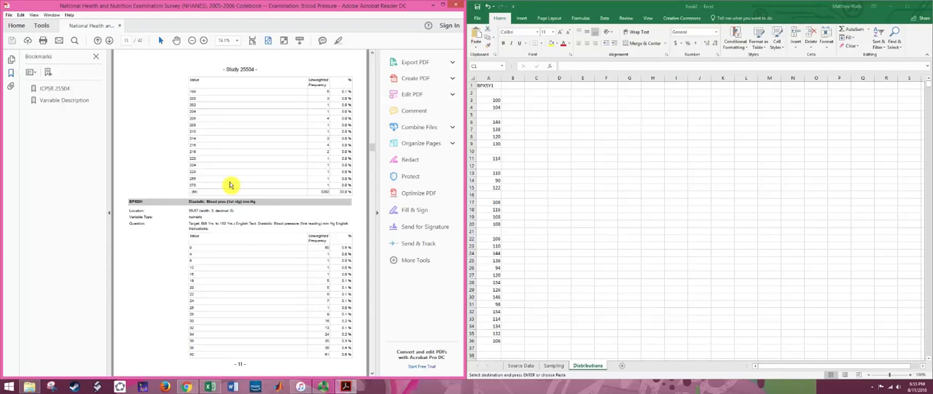
mouse_move(219, 170)
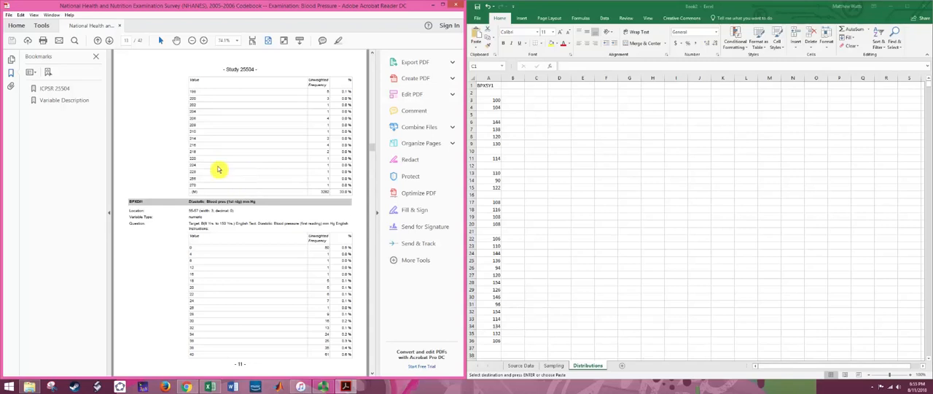
mouse_move(242, 166)
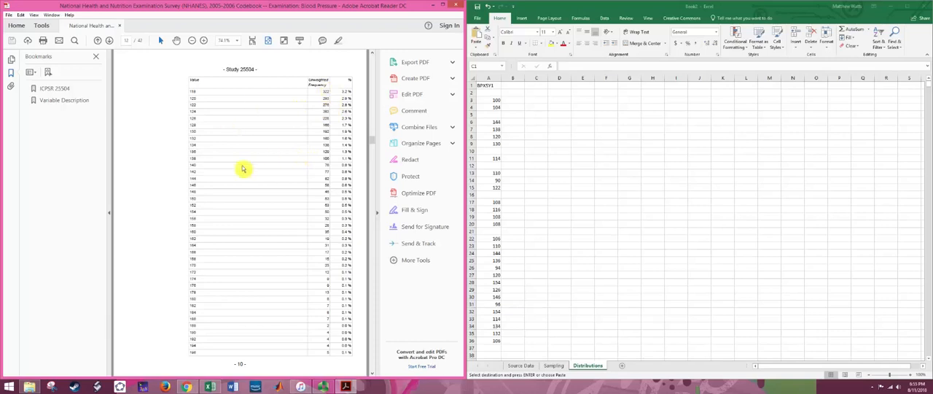
scroll(down, 3)
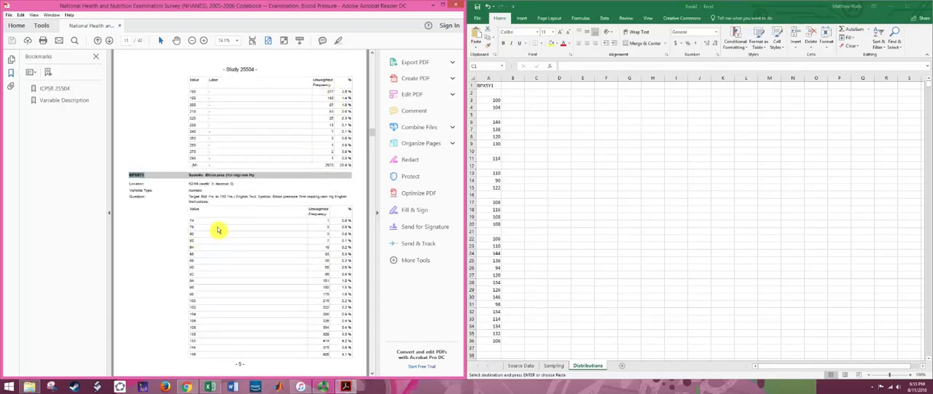
mouse_move(323, 272)
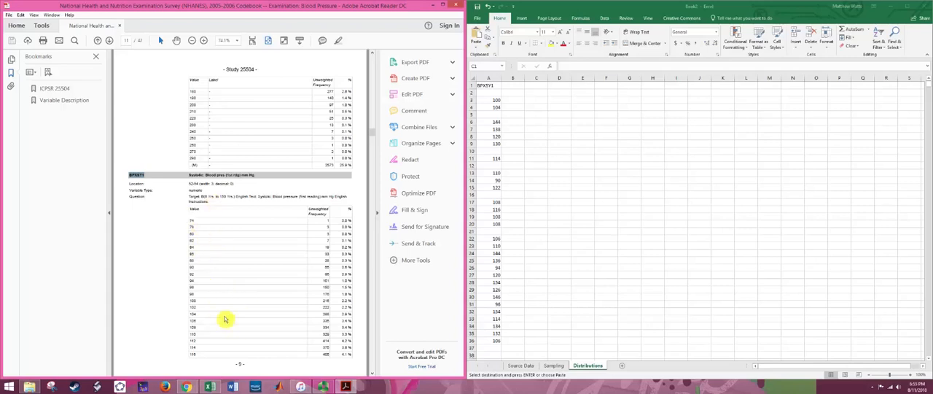
mouse_move(528, 116)
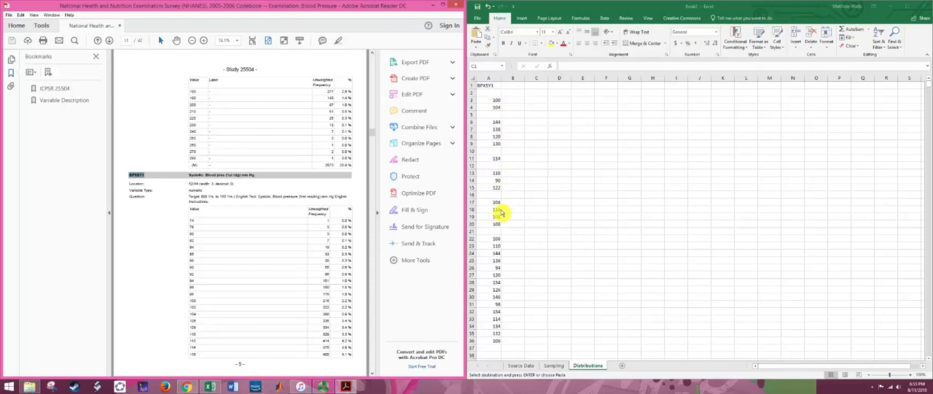
mouse_move(554, 102)
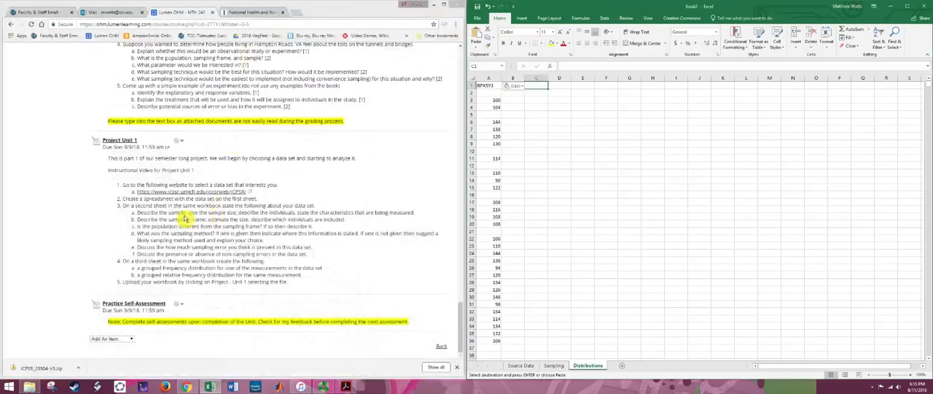
click(120, 140)
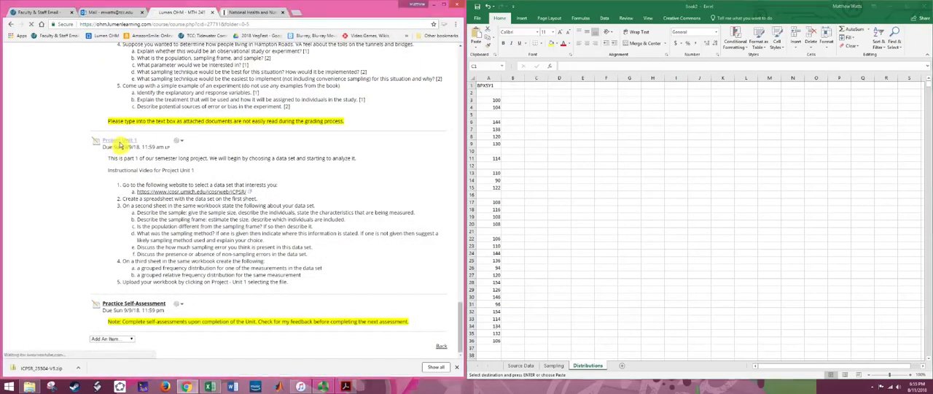
click(118, 140)
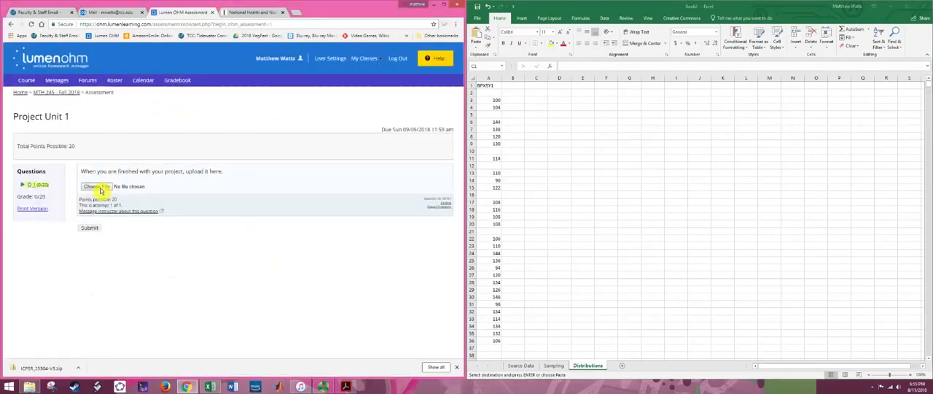
mouse_move(201, 191)
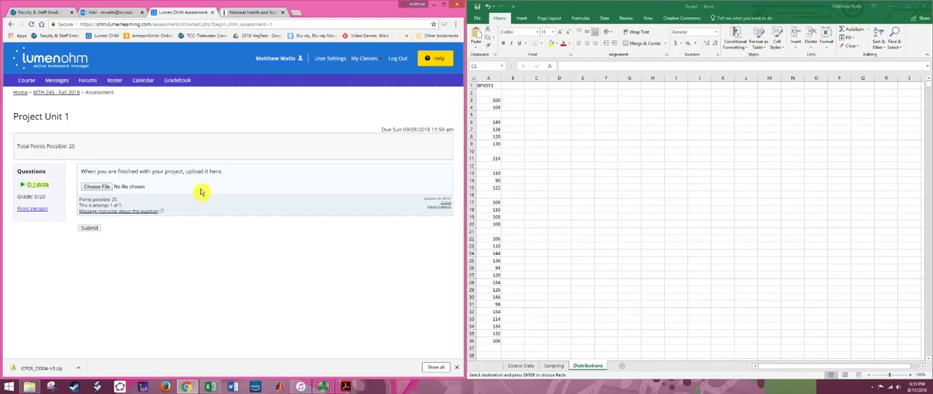
mouse_move(99, 133)
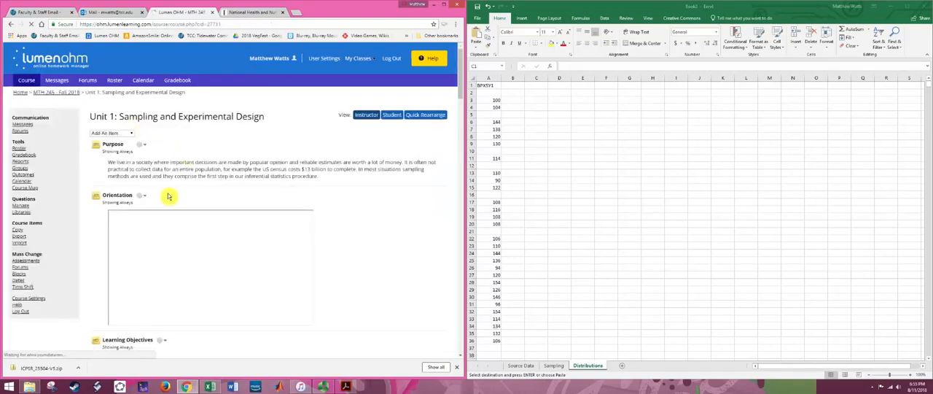
scroll(down, 3)
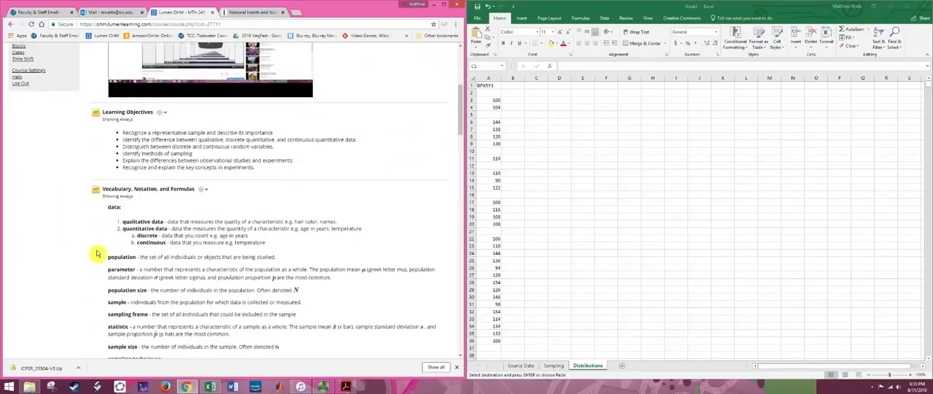
scroll(down, 3)
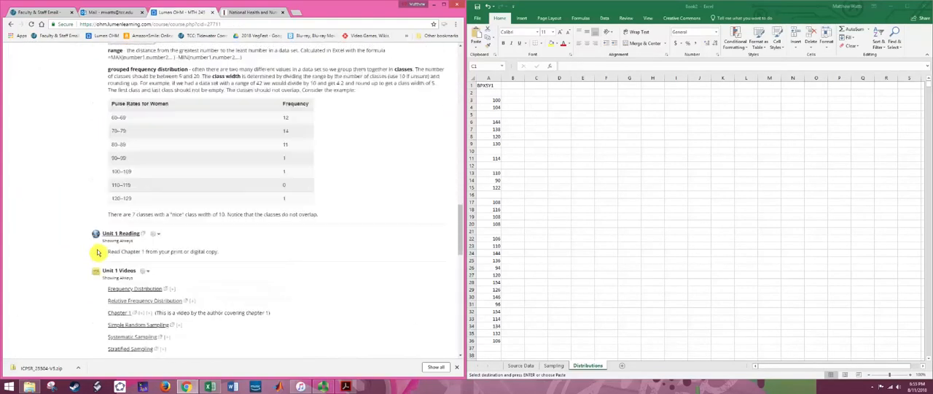
scroll(down, 3)
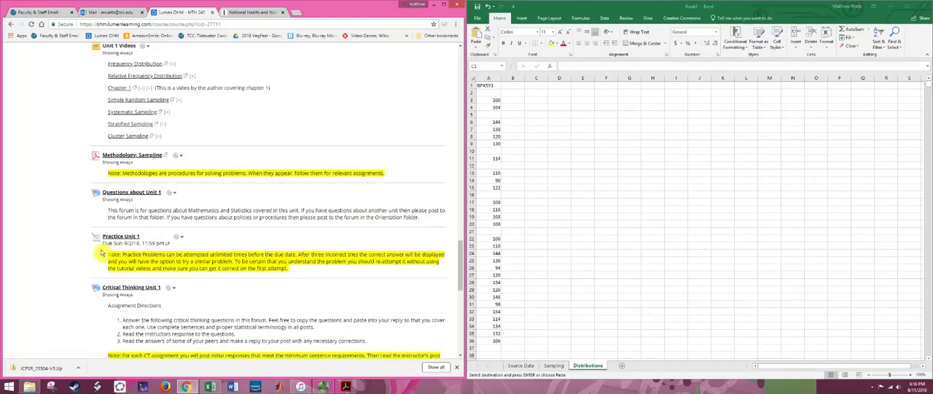
scroll(down, 3)
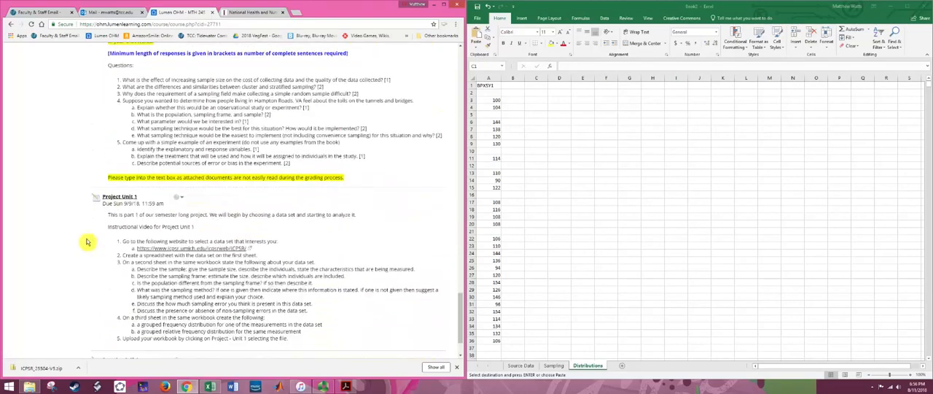